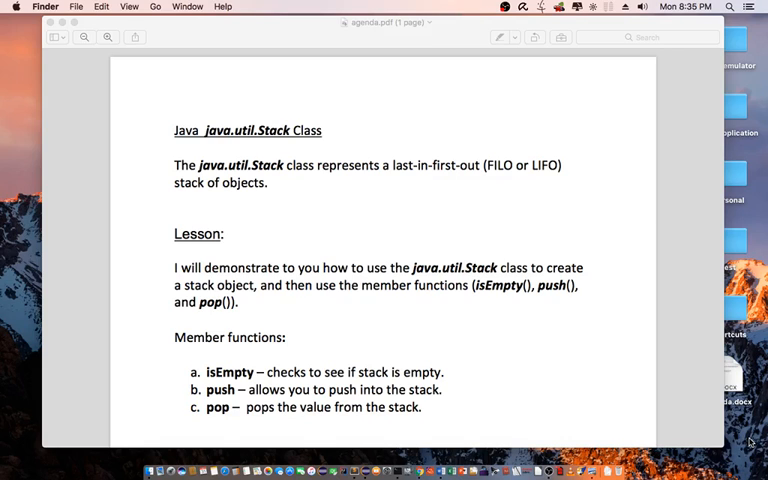
mouse_move(418, 214)
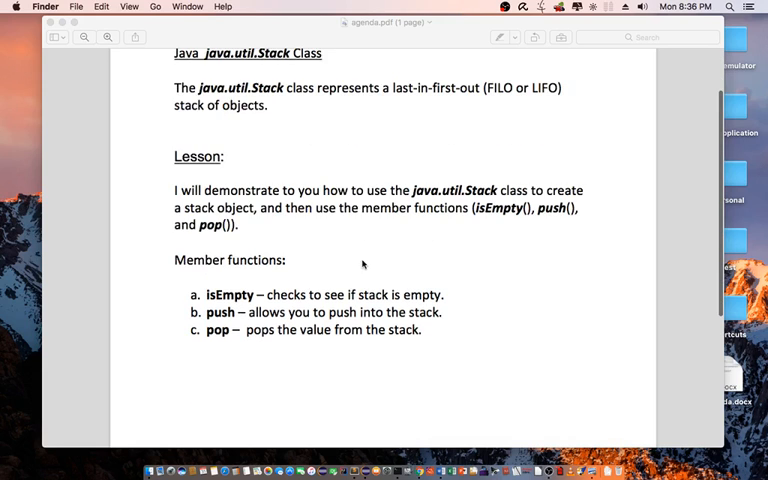
mouse_move(238, 307)
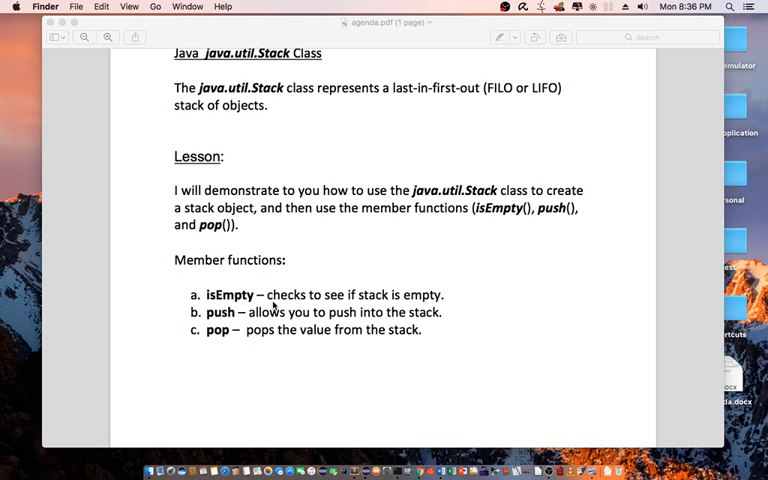
mouse_move(245, 320)
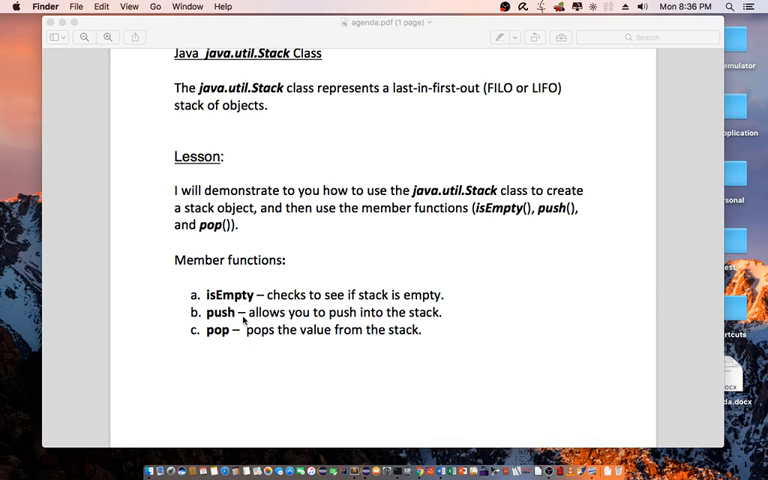
mouse_move(252, 322)
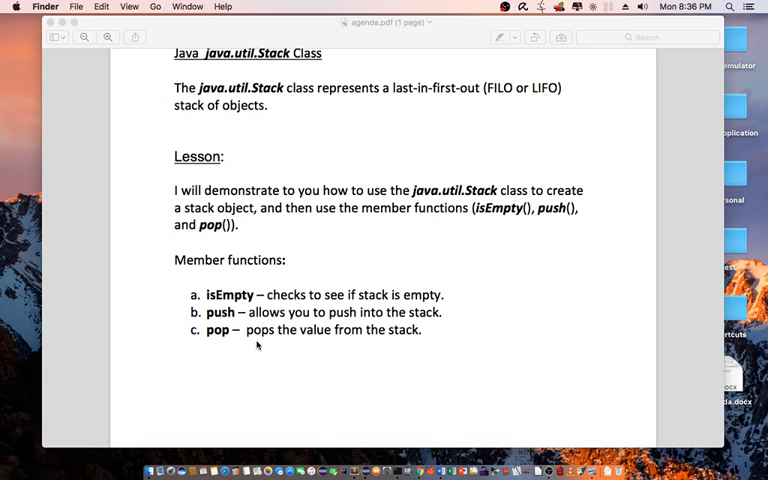
mouse_move(267, 355)
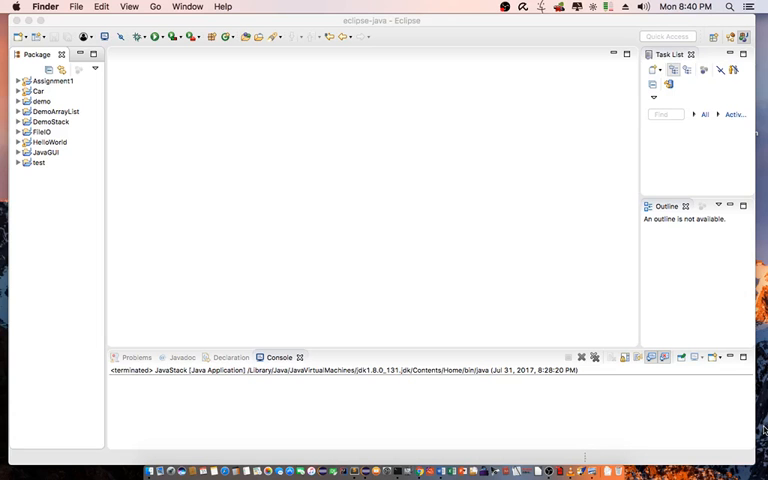
mouse_move(447, 211)
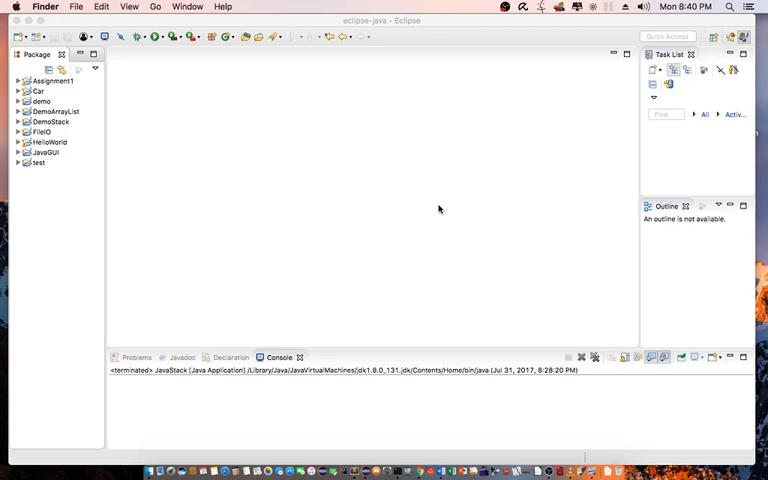
mouse_move(119, 77)
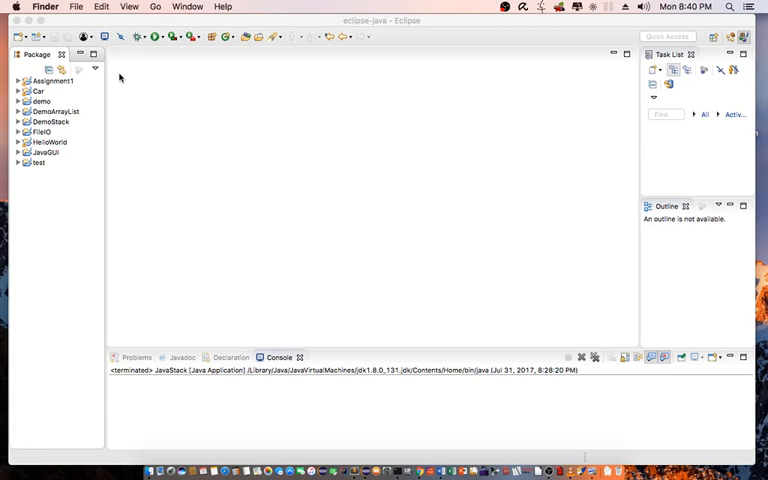
mouse_move(40, 184)
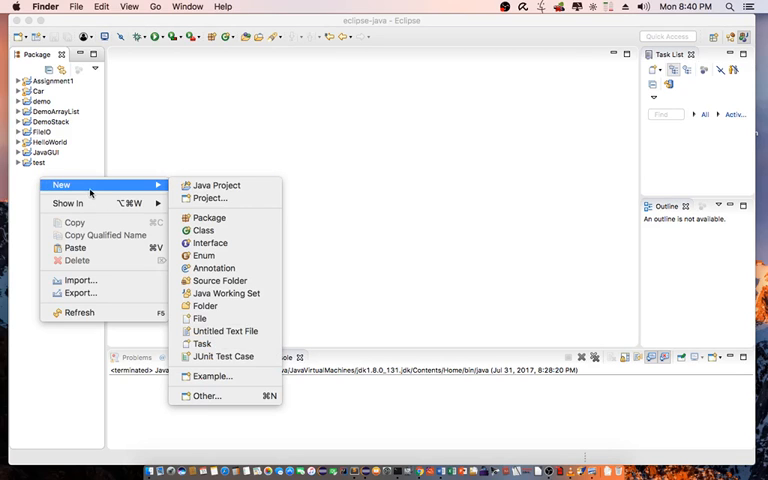
mouse_move(215, 185)
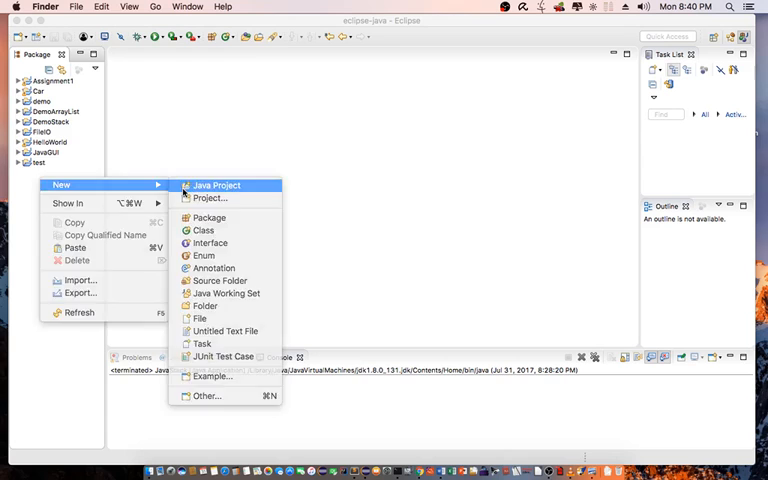
- Create a new Java project named 'JStack' with the New Java Project wizard
click(217, 185)
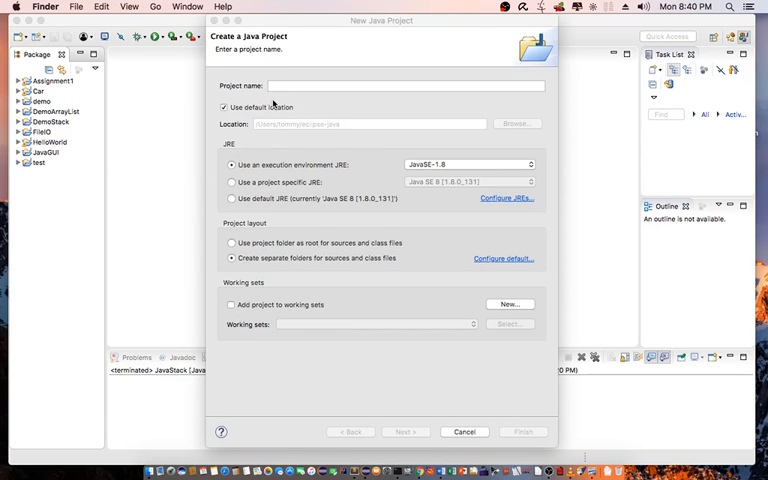
click(410, 85)
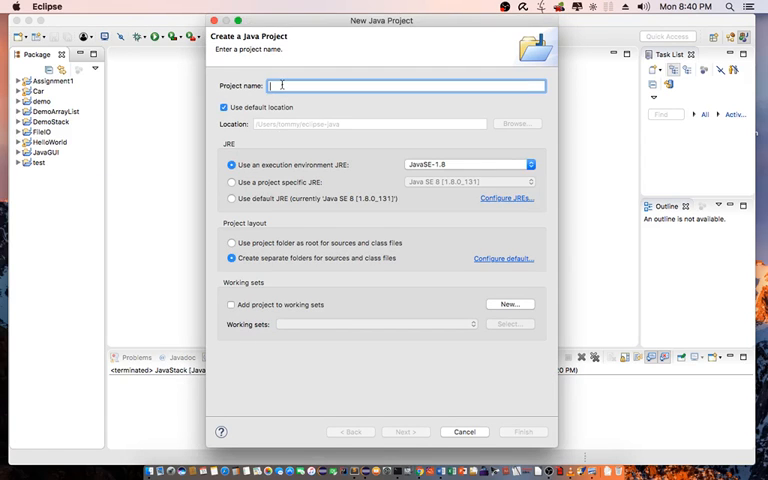
text(J)
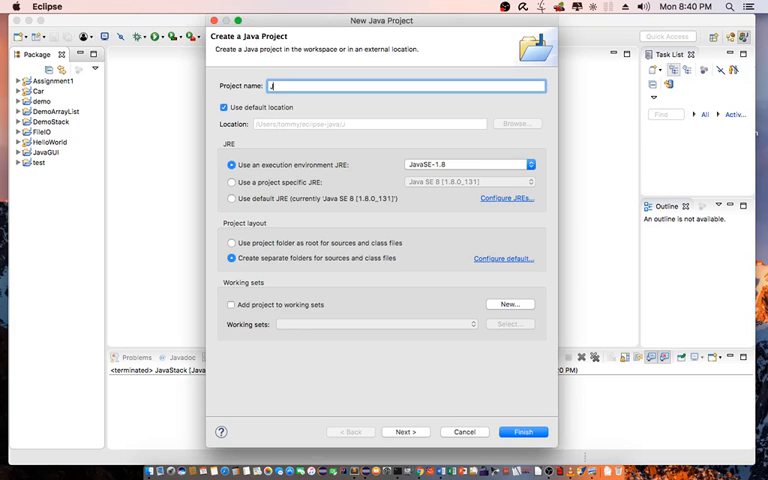
text(Stack)
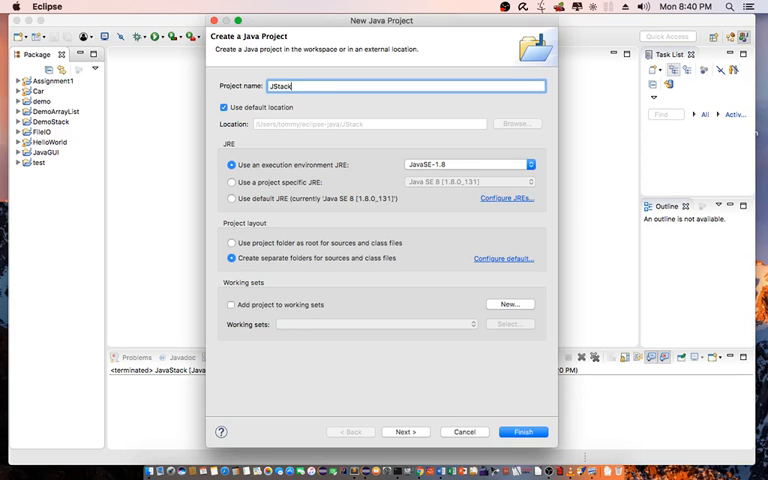
click(522, 431)
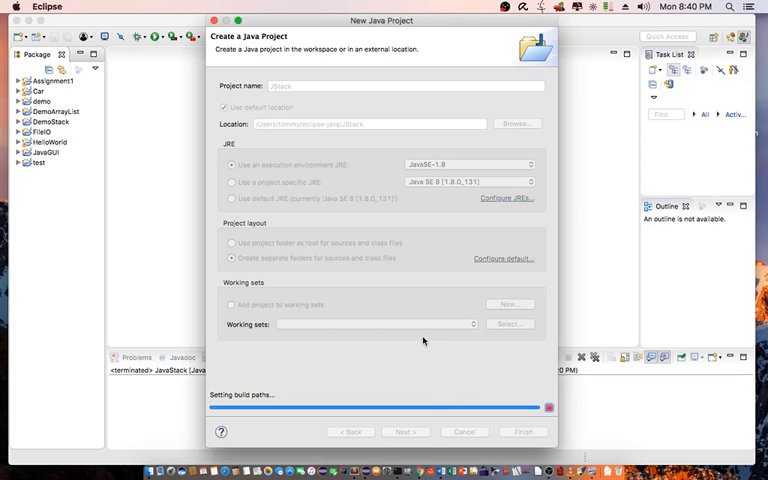
click(522, 431)
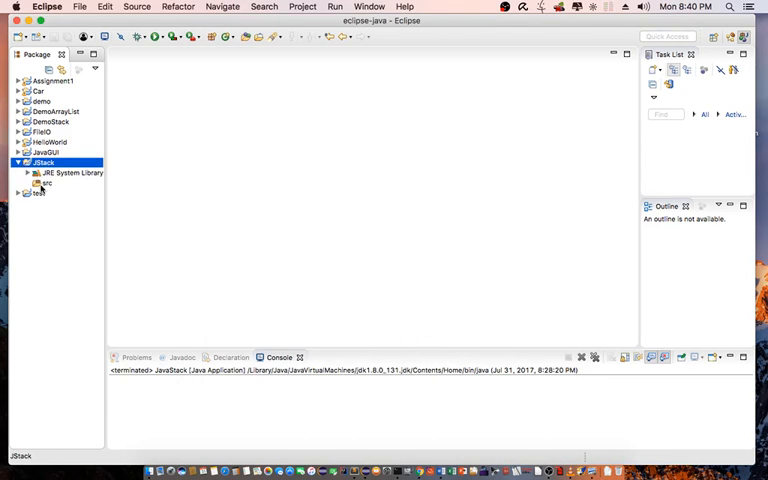
- Add class 'JStack' in package 'demo' under src, with a public static void main stub
click(44, 183)
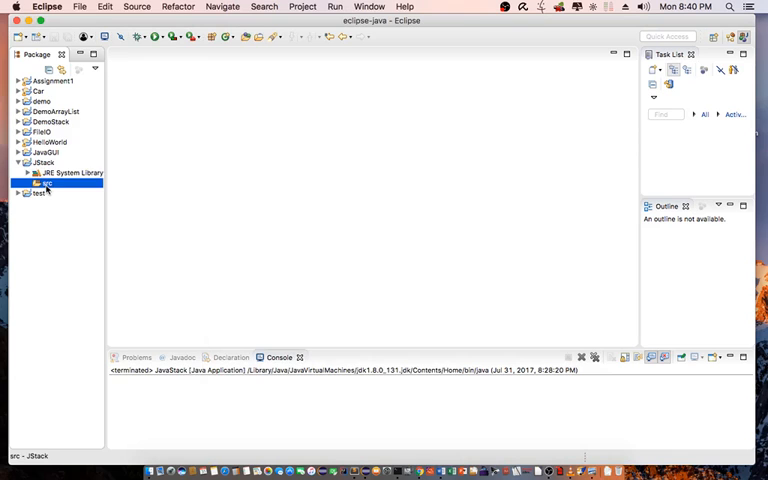
right_click(40, 184)
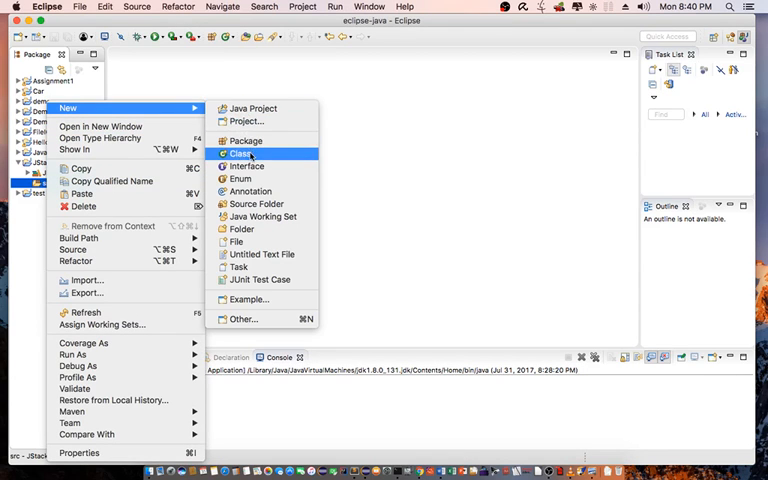
click(240, 153)
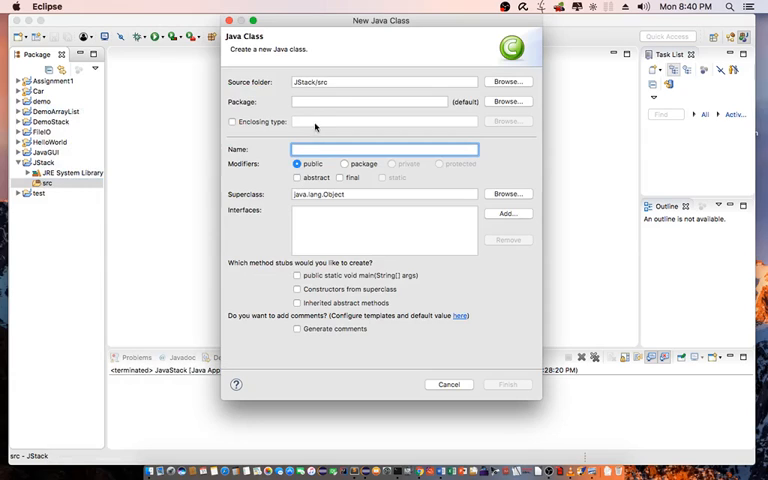
click(370, 101)
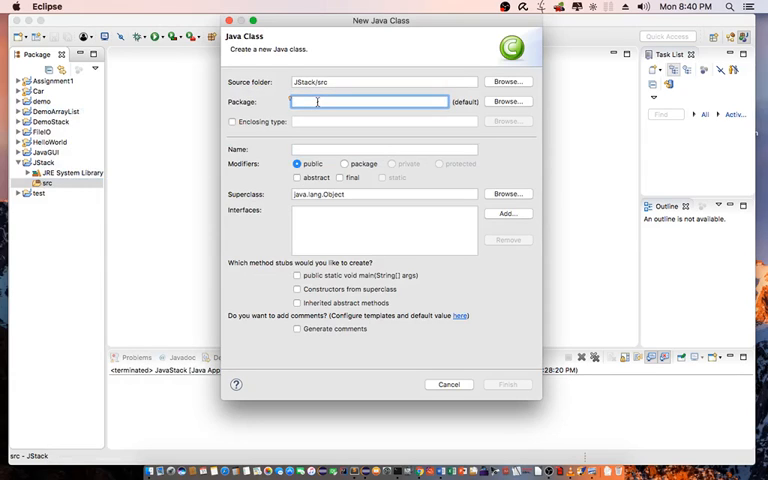
text(demo)
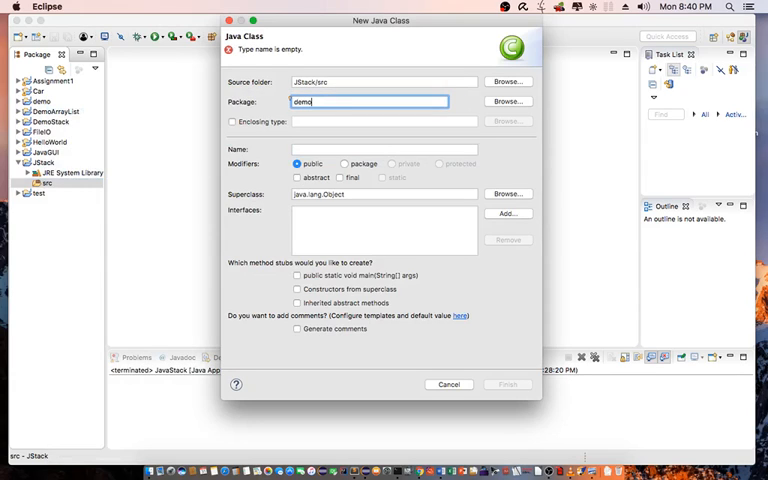
click(370, 149)
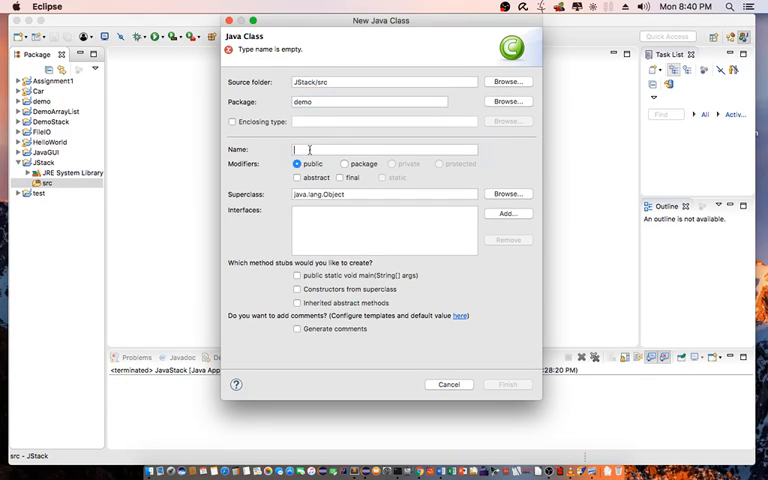
text(JS)
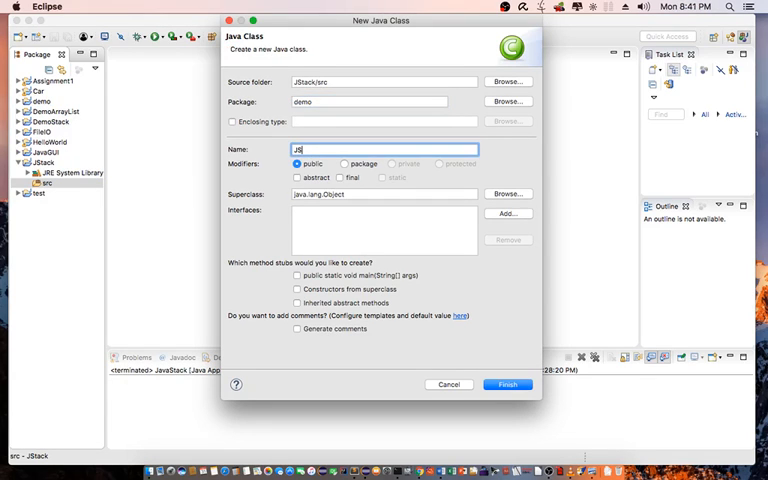
text(tack)
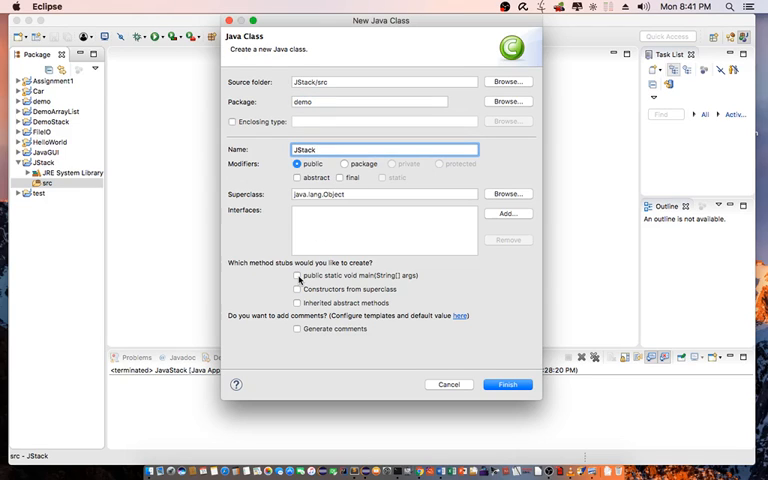
click(298, 276)
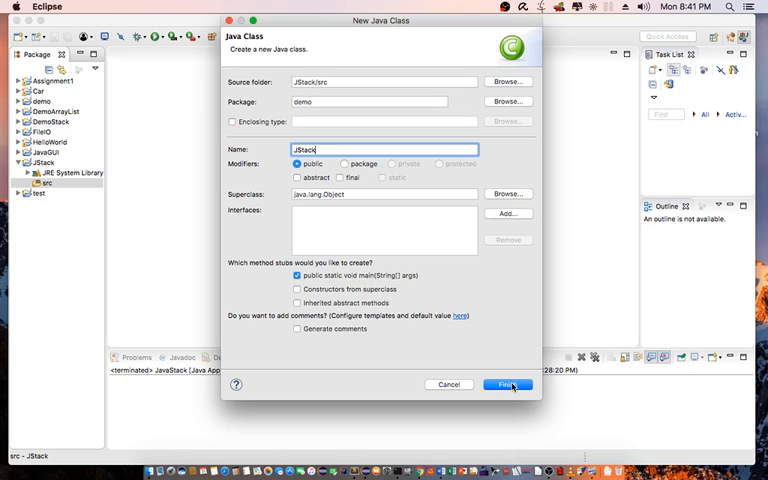
click(507, 384)
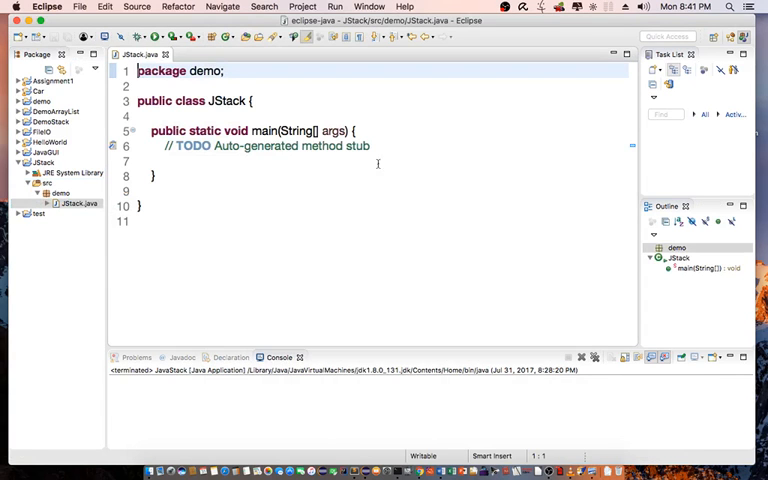
- Declare a private static Stack field named st in JStack
click(297, 146)
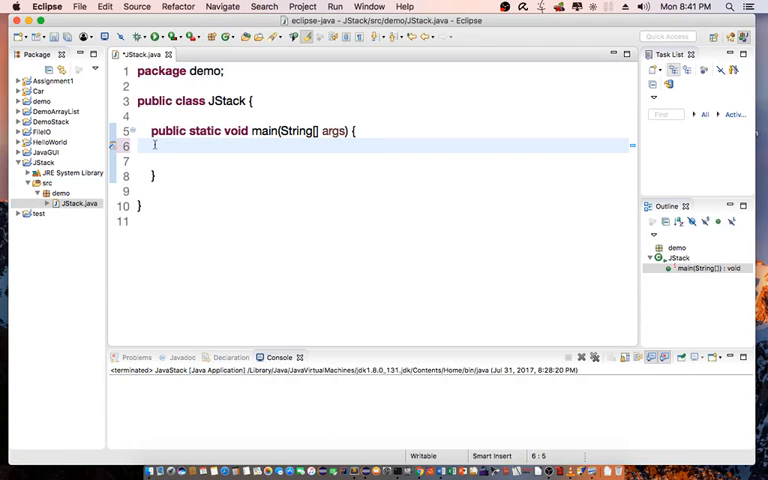
click(258, 100)
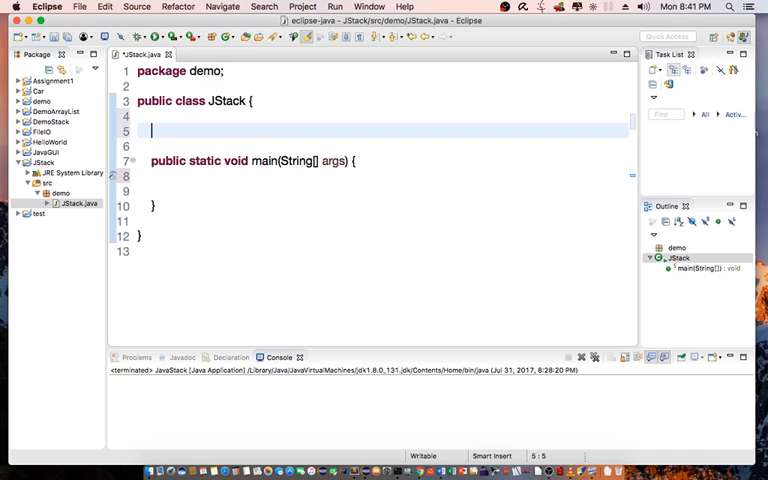
text(private stat)
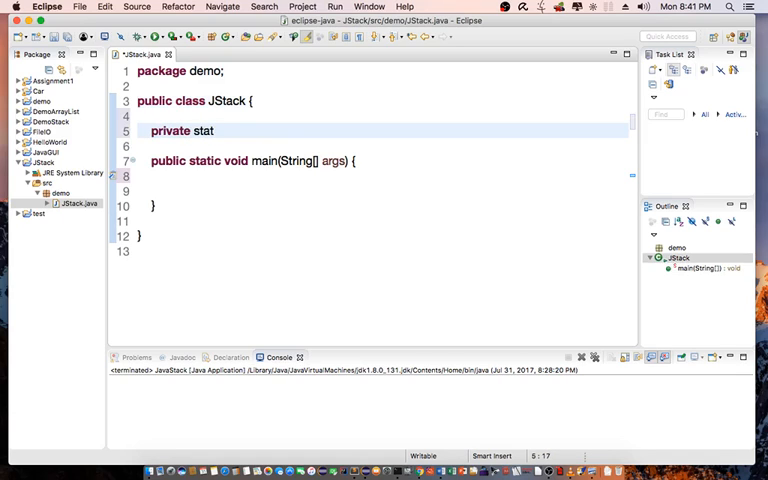
text(ic Stack)
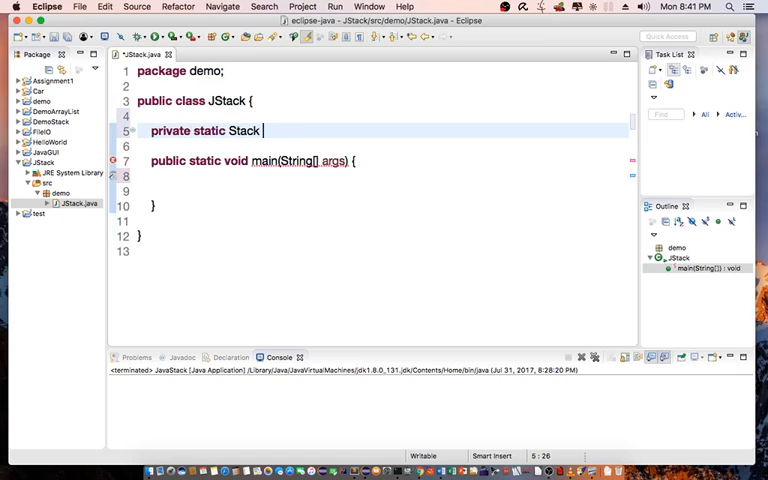
text(st;)
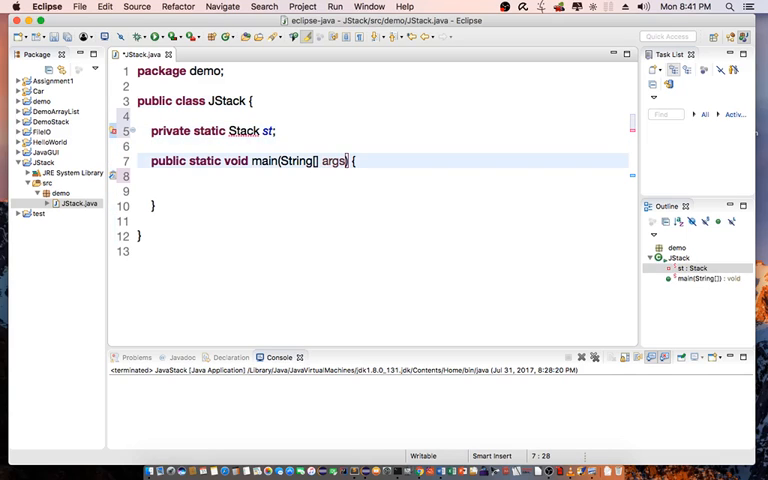
key(return)
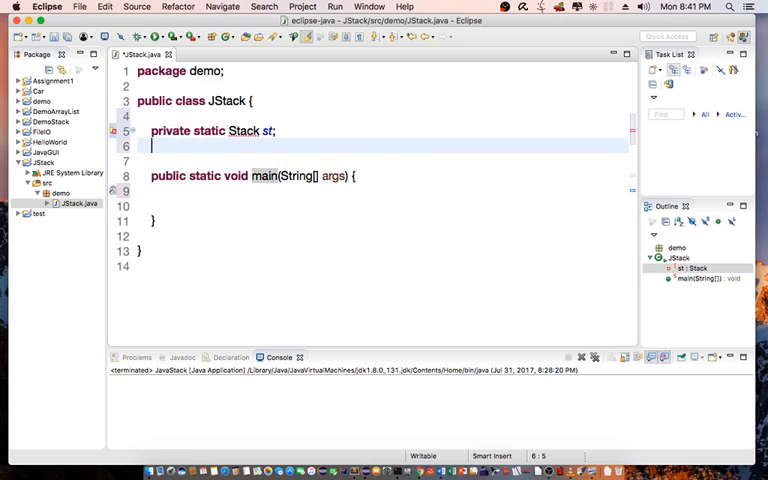
- Add a JStack() constructor setting st = new Stack() and import java.util.Stack
text(J)
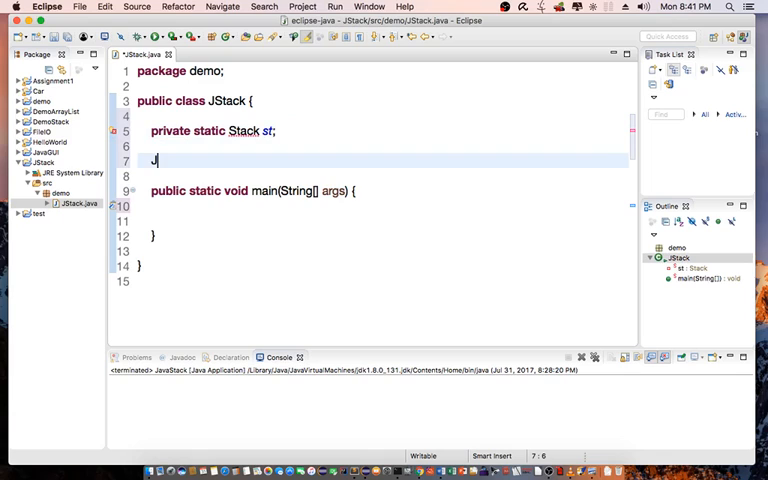
text(Sta)
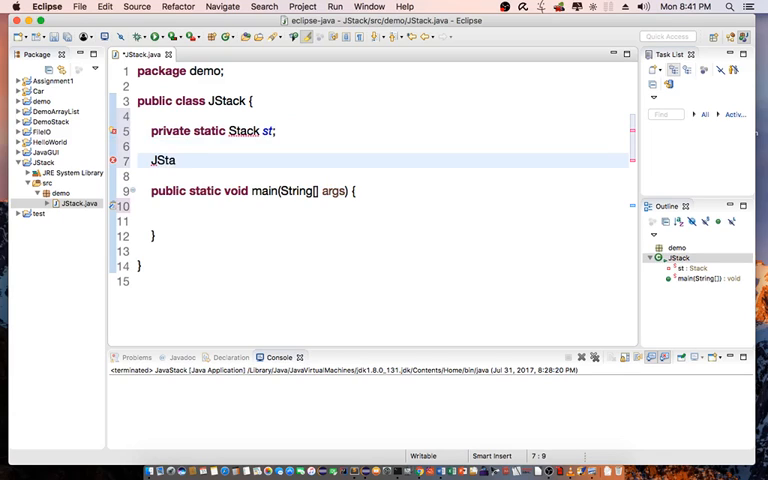
text(ck ())
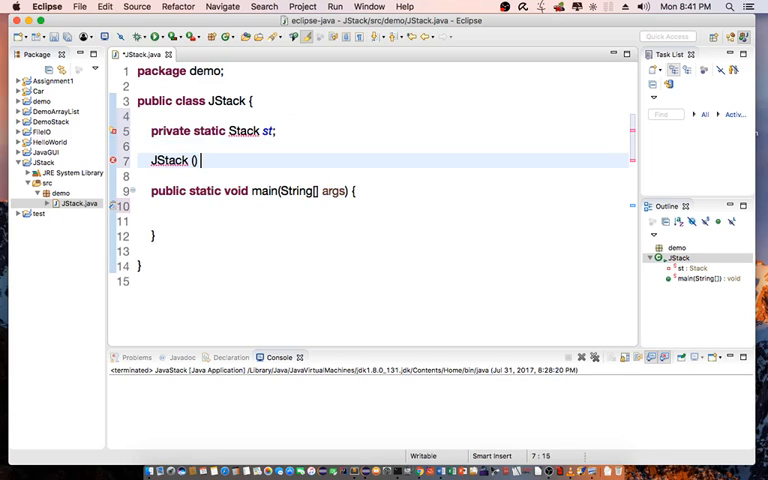
text({)
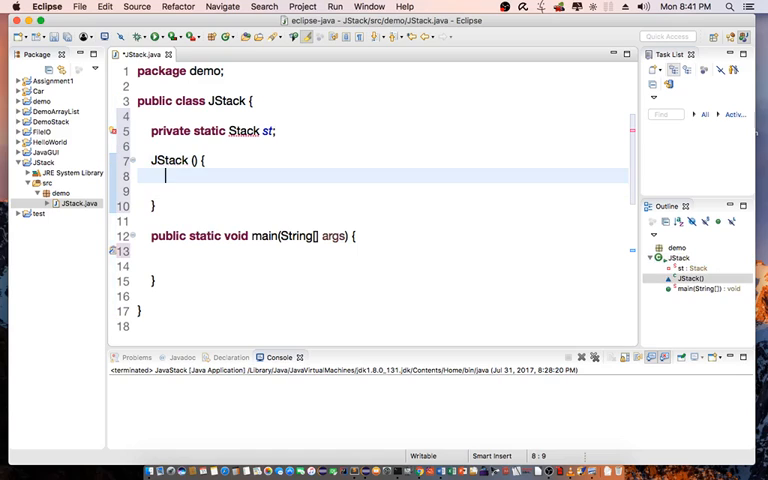
text(st)
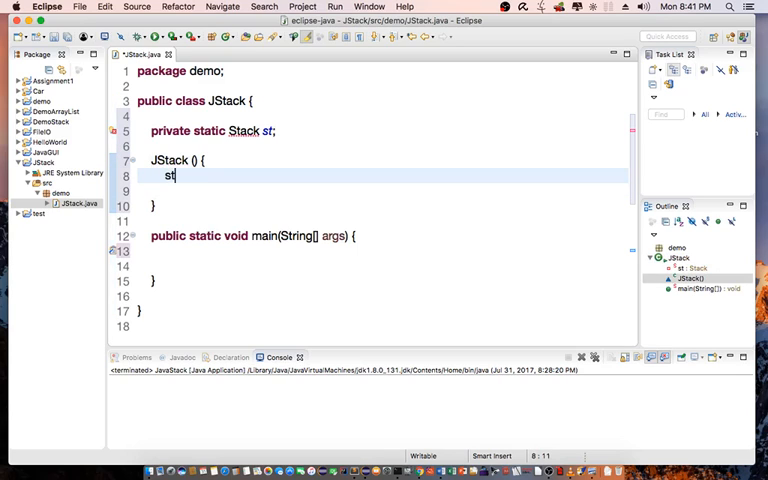
text(=)
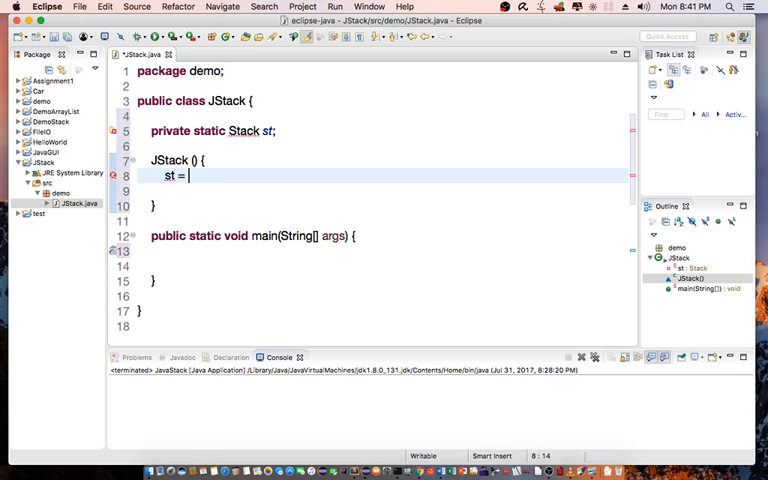
text(new Stack())
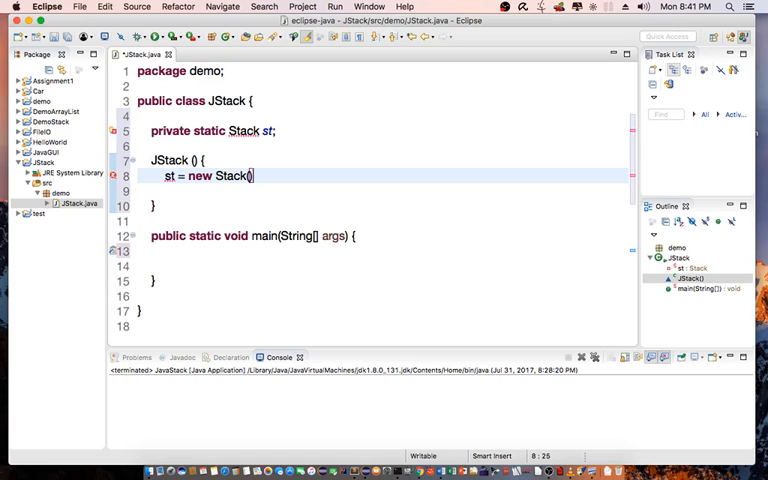
text(;)
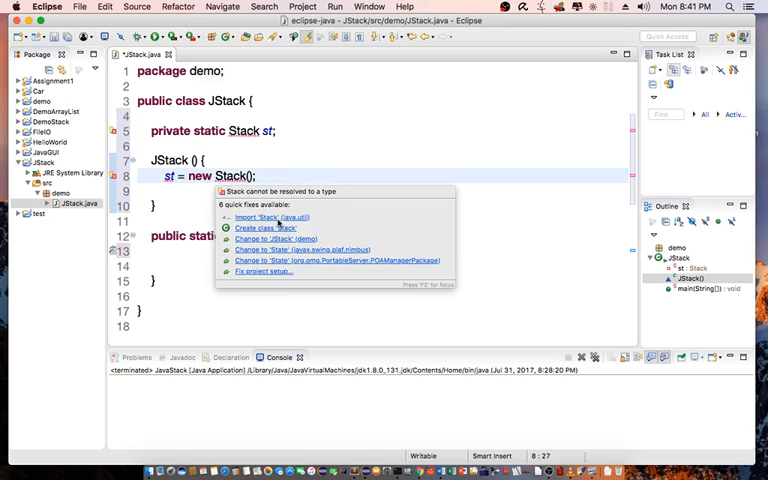
click(269, 217)
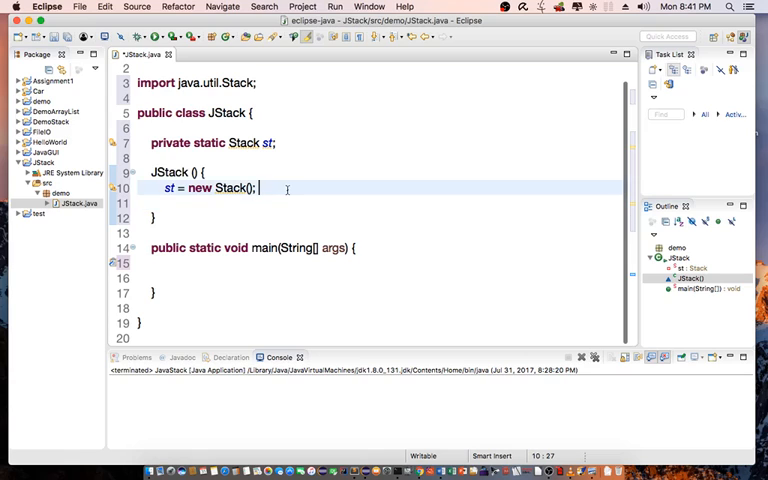
text(package demo;)
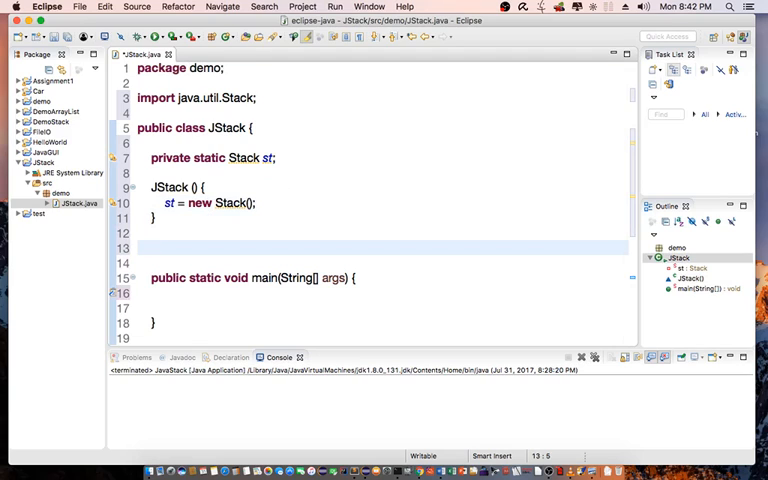
- Write public boolean IsEmpty() returning true if st.isEmpty(), otherwise false
text(public)
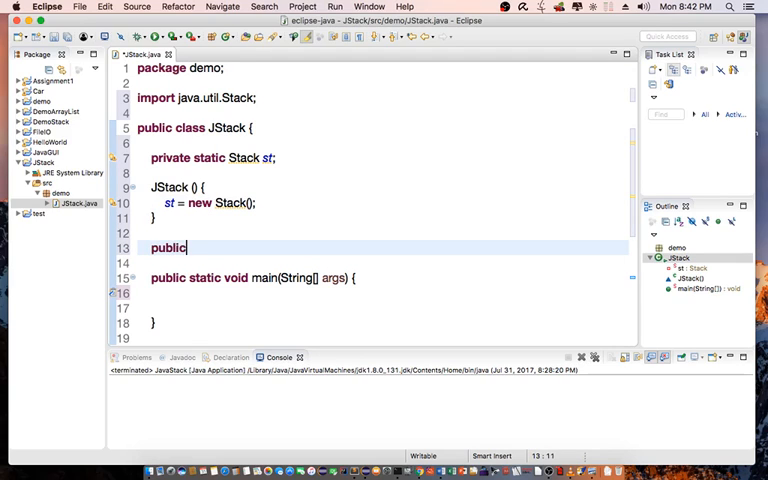
text(boole)
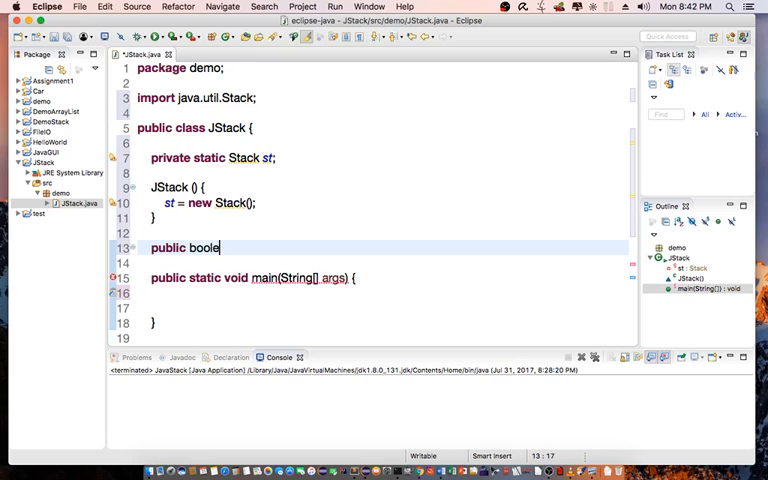
text(an IsE)
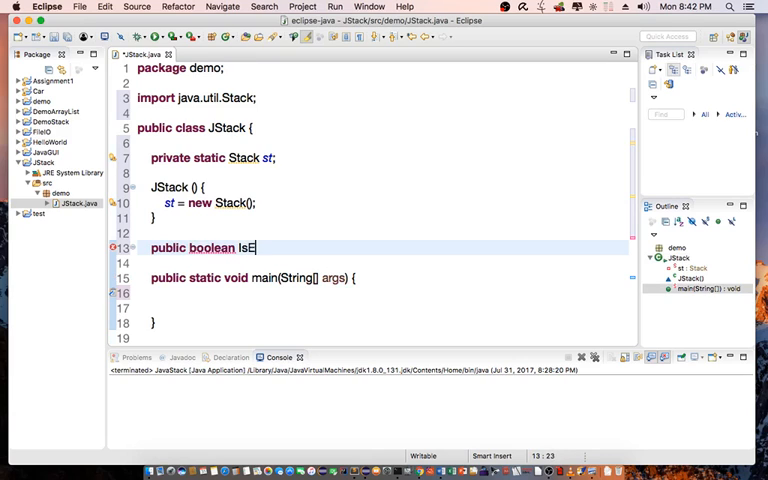
text(mpty())
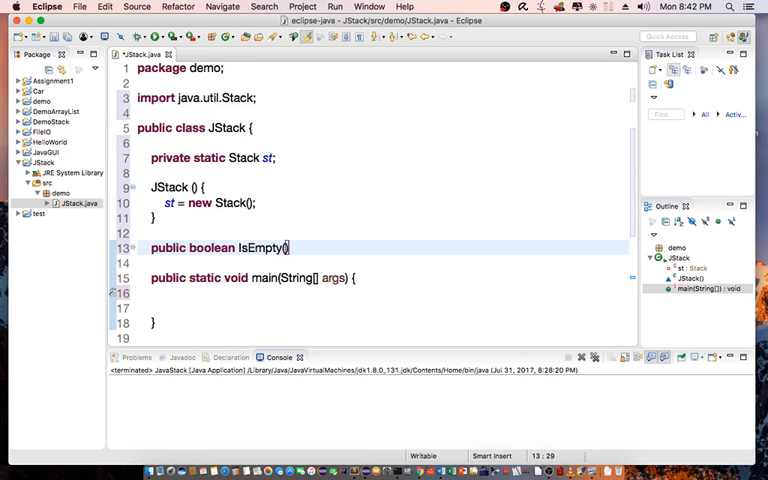
key(Return)
text({)
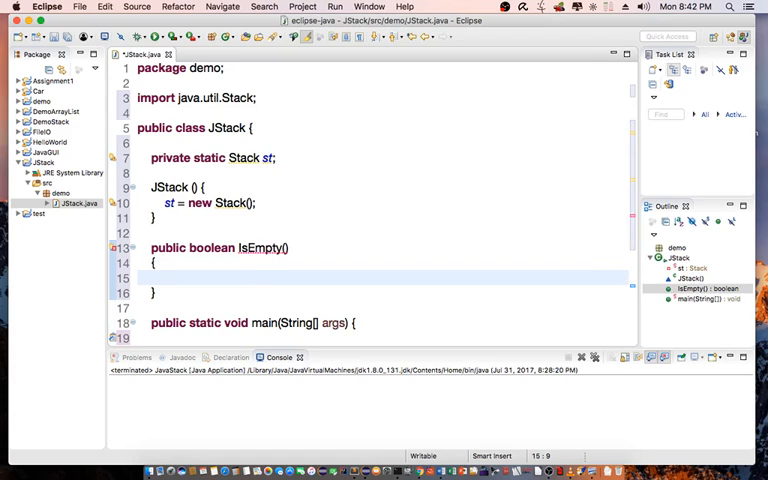
text(if (st)
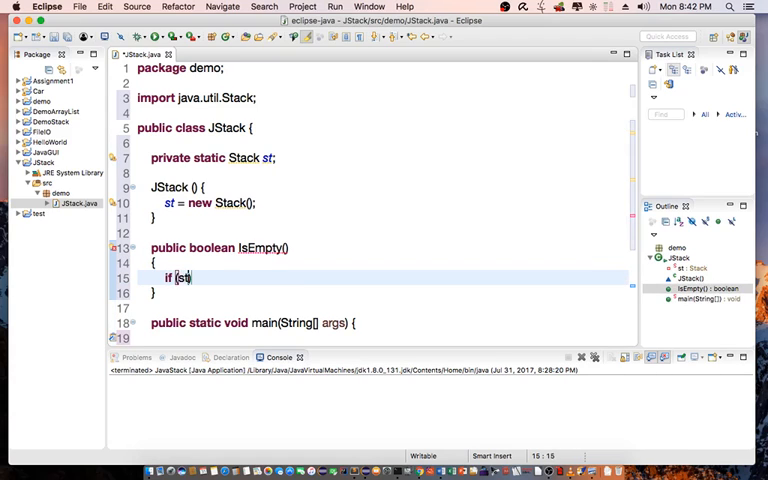
text(.isEmpty()
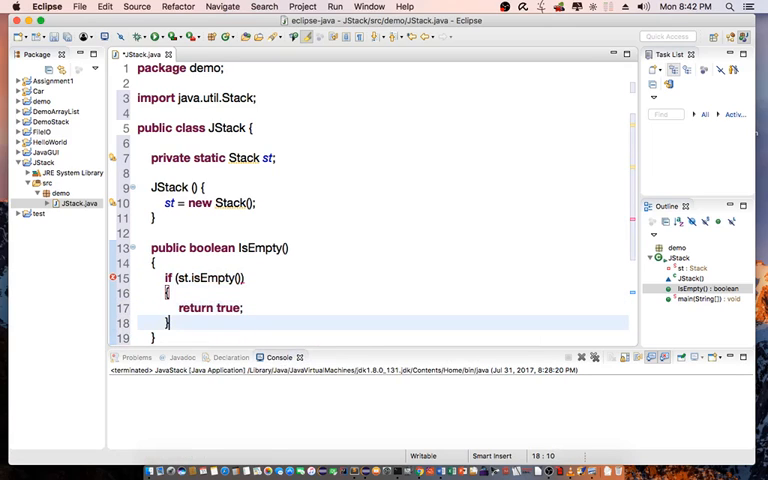
text(return false;)
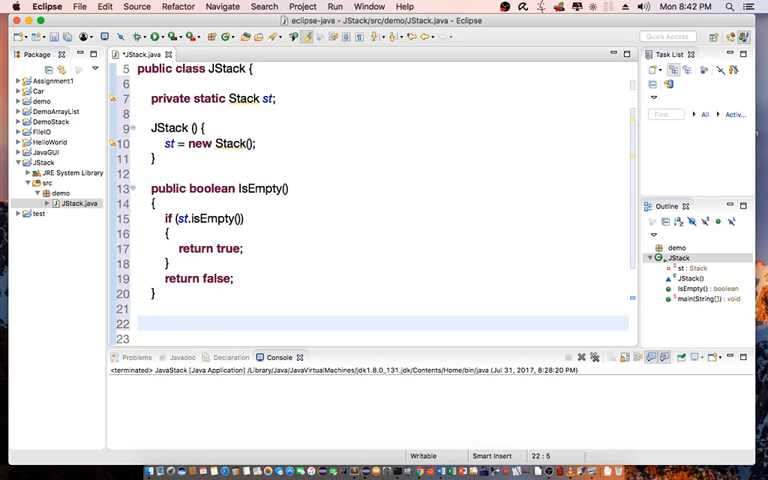
- Write public void Push(String str) whose body calls st.push(str)
text(public)
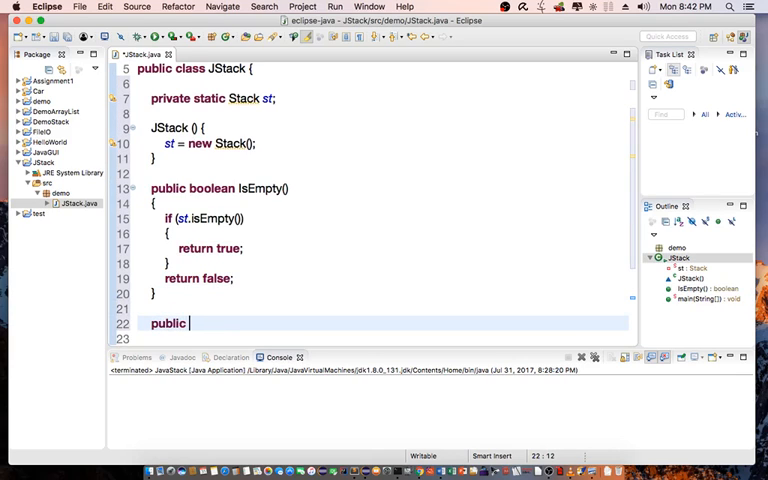
text(void)
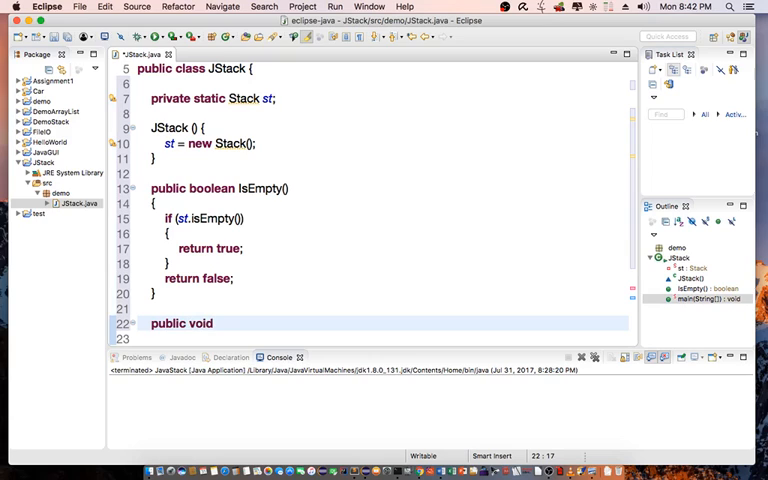
text(Push())
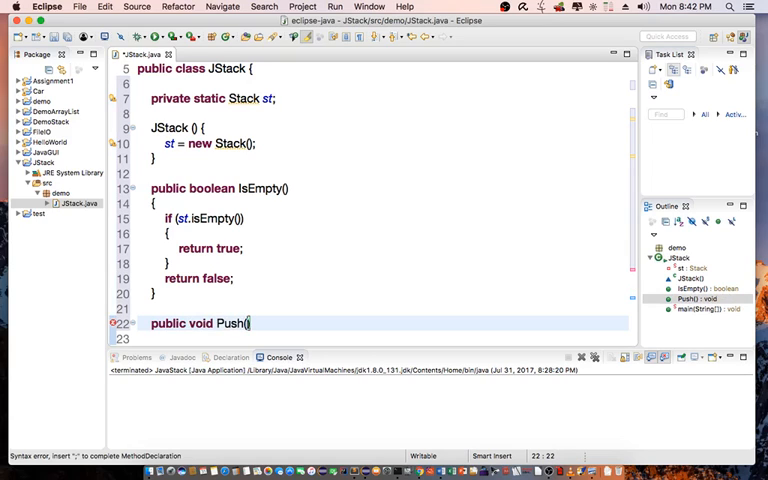
text(S)
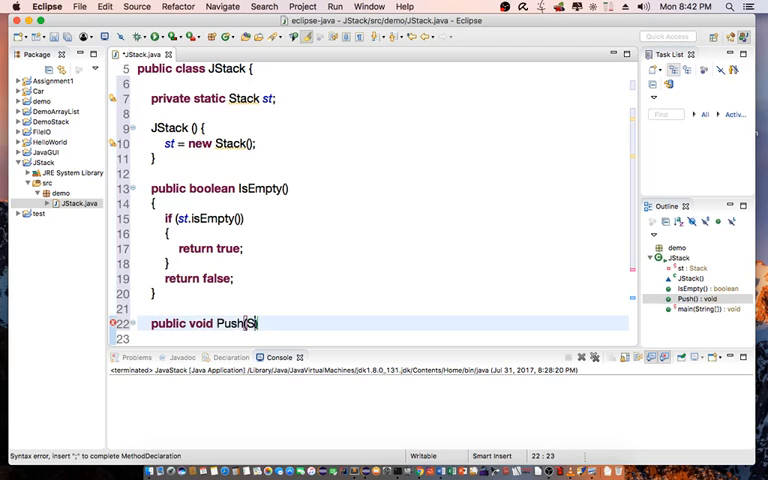
text(tring ))
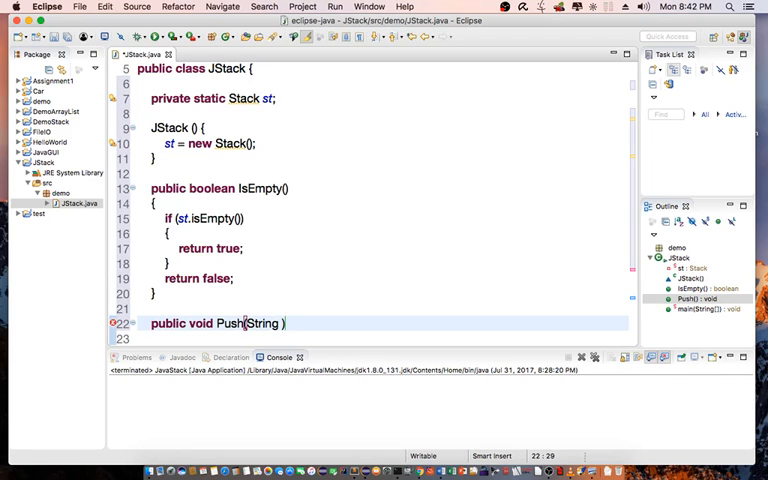
text(str)
click(382, 339)
text({)
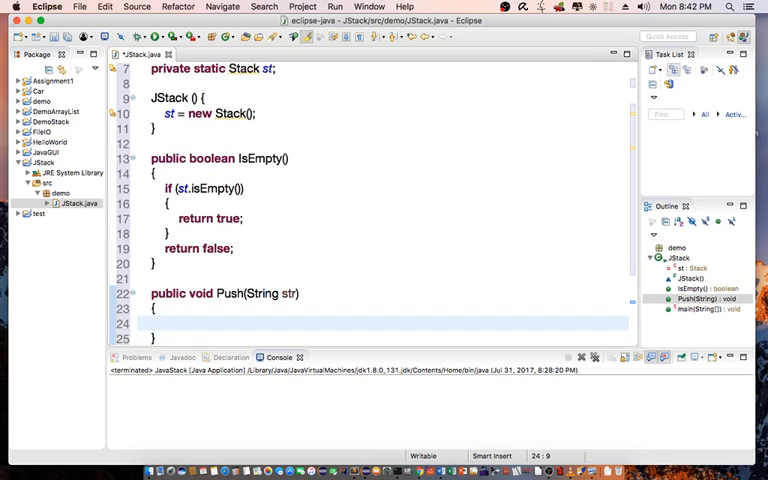
text(st.push(str);)
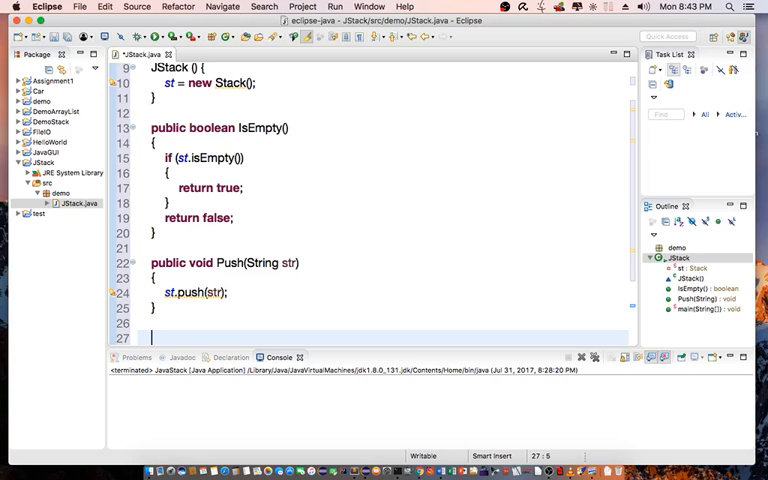
- Write public String Pop() returning (String) st.pop() when st isn't empty, else null
text(public)
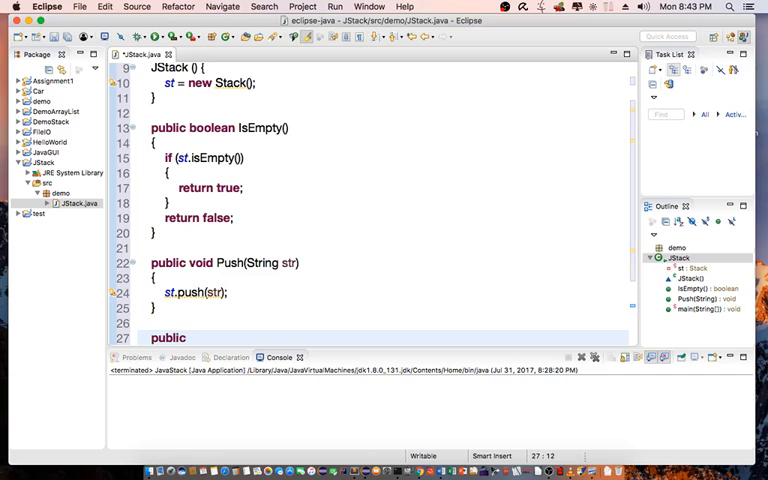
text(String)
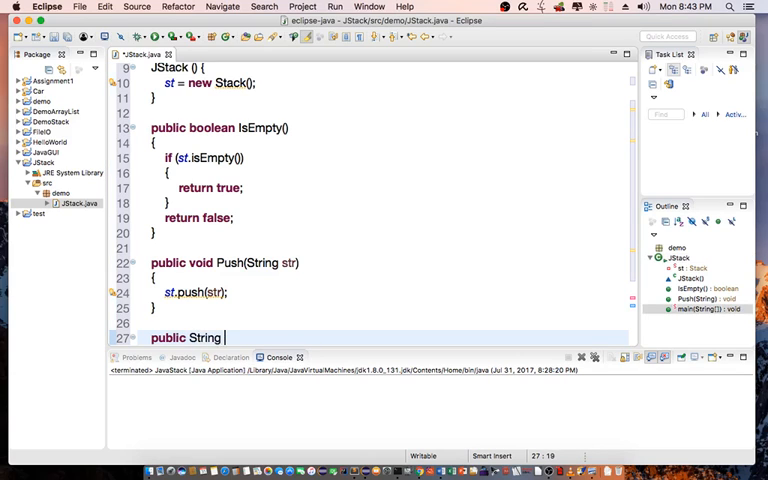
text(Pop()
text({)
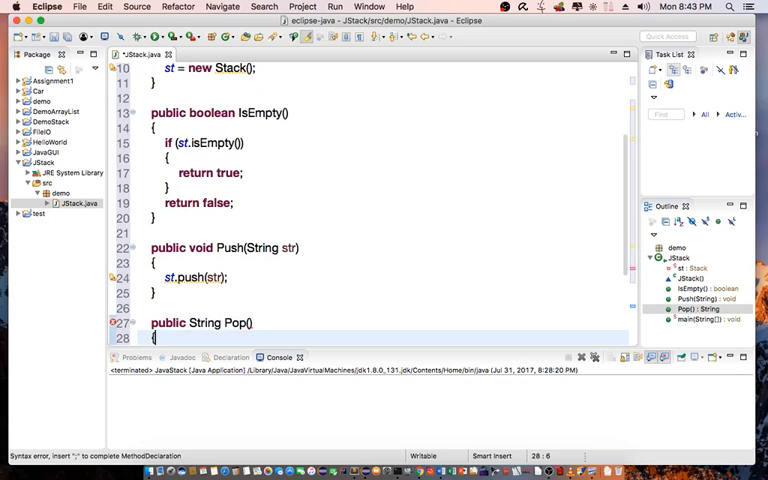
scroll(down, 3)
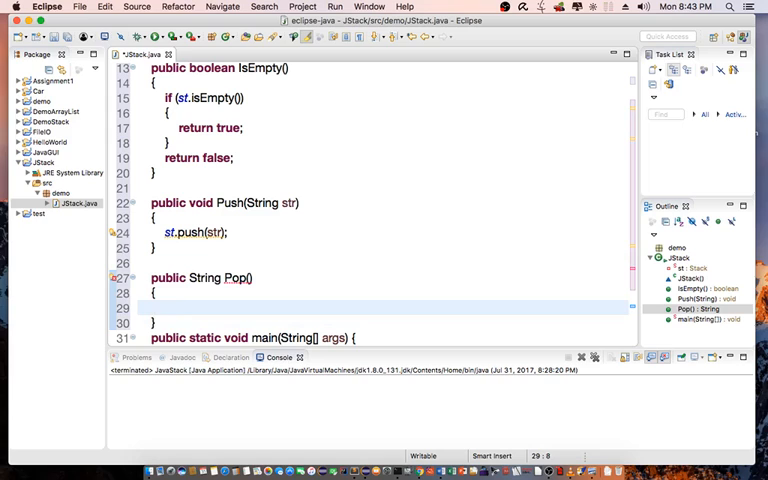
text(if)
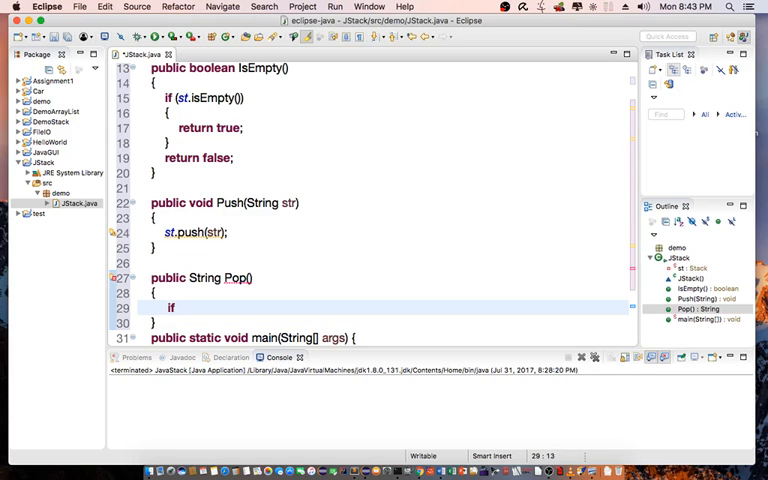
text(()
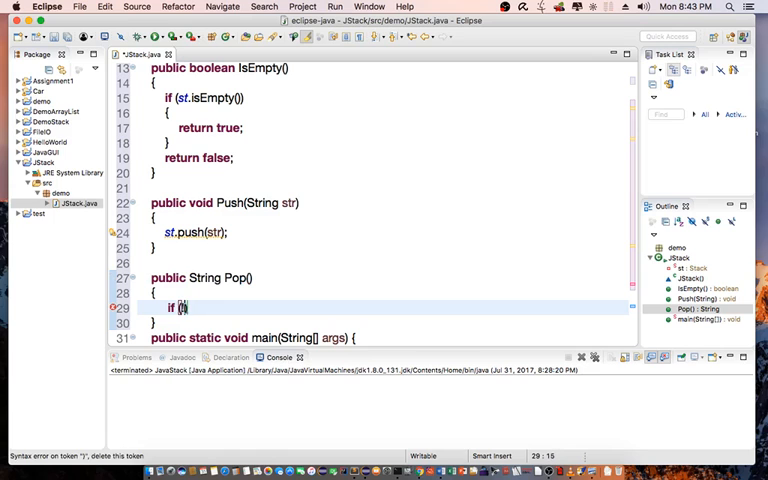
text(st.isEmpty()
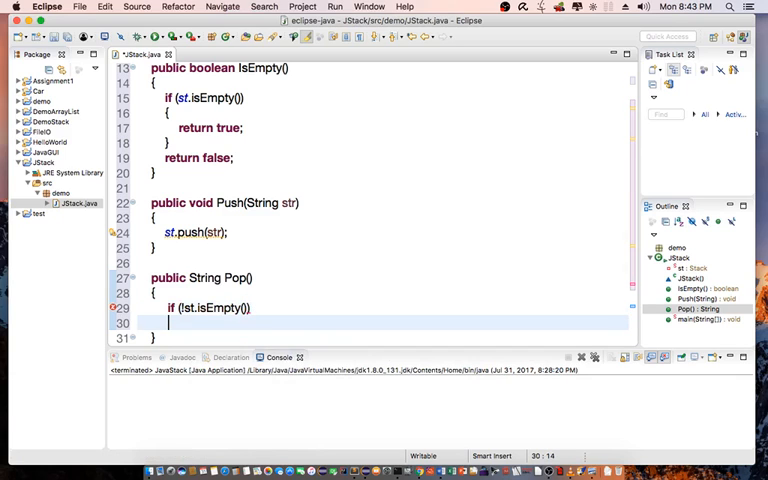
key(enter)
text({)
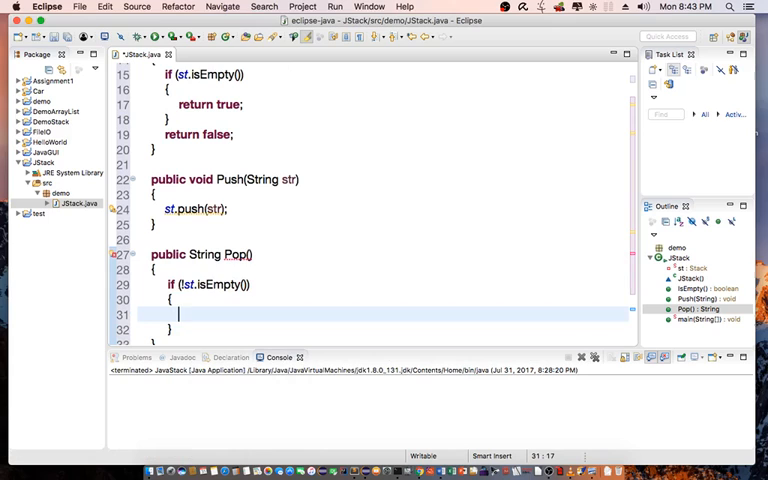
text(return (S))
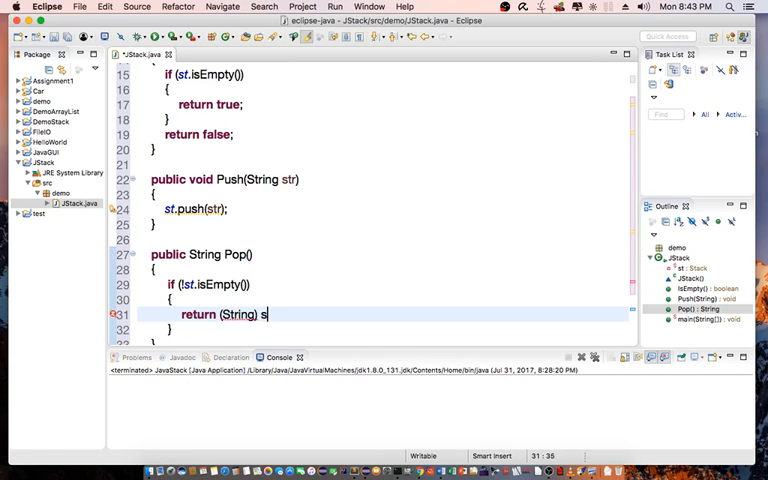
text(t.pop();)
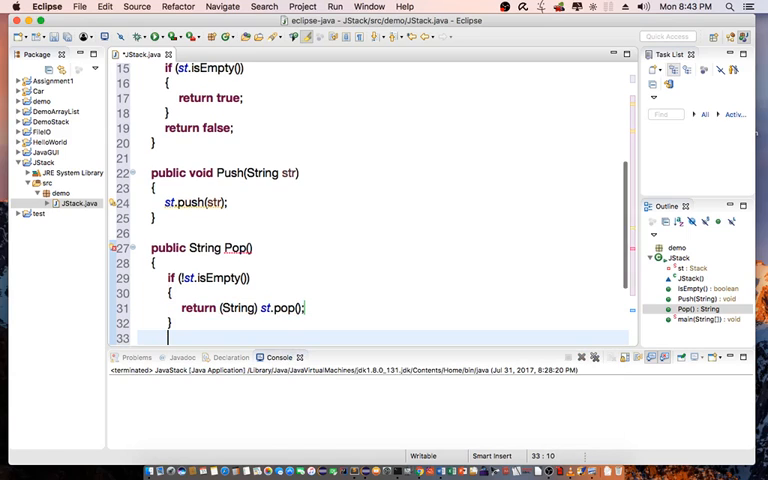
text(return null;)
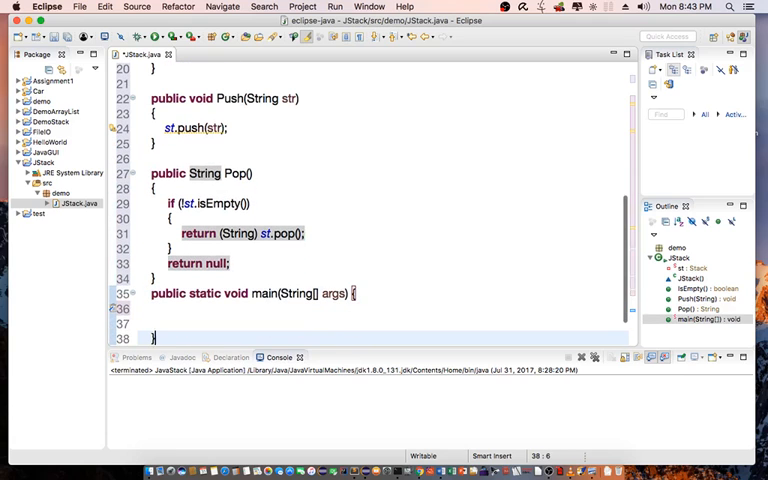
scroll(up, 3)
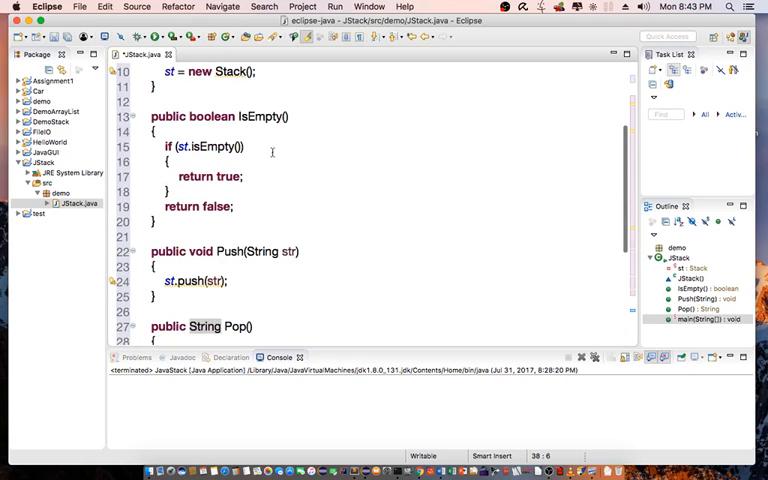
scroll(up, 3)
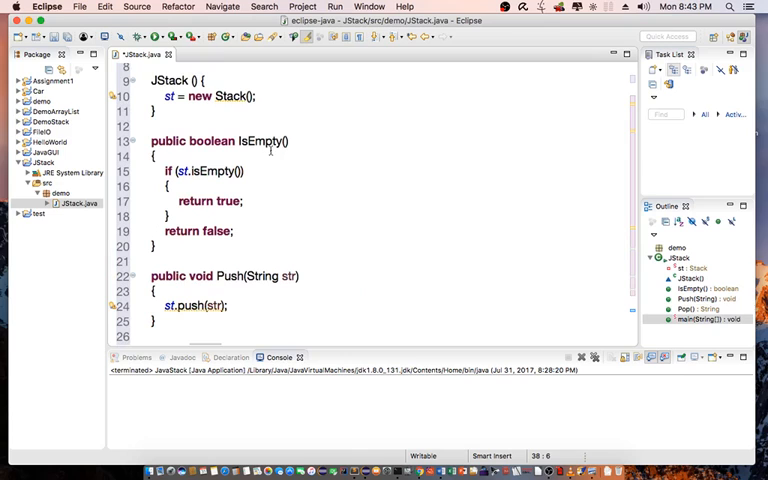
scroll(up, 3)
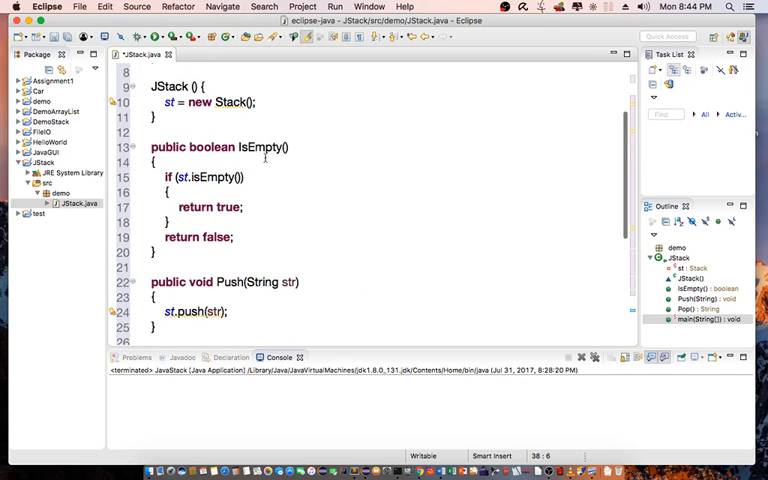
scroll(down, 3)
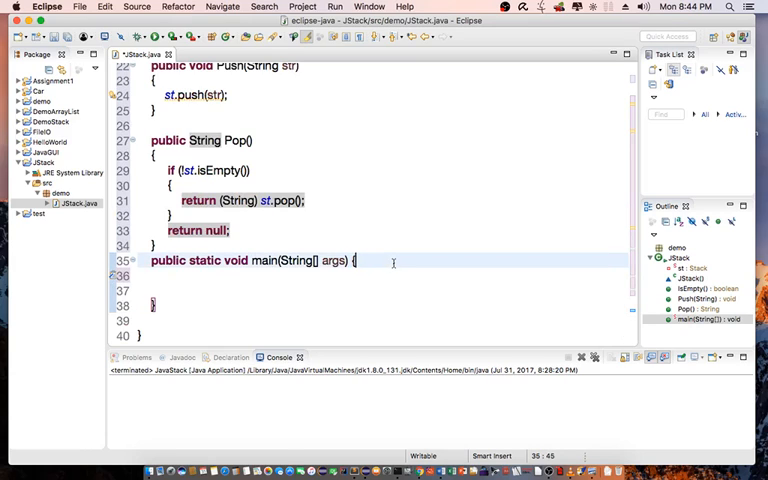
- In main, create a JStack instance with JStack js = new JStack();
text(J)
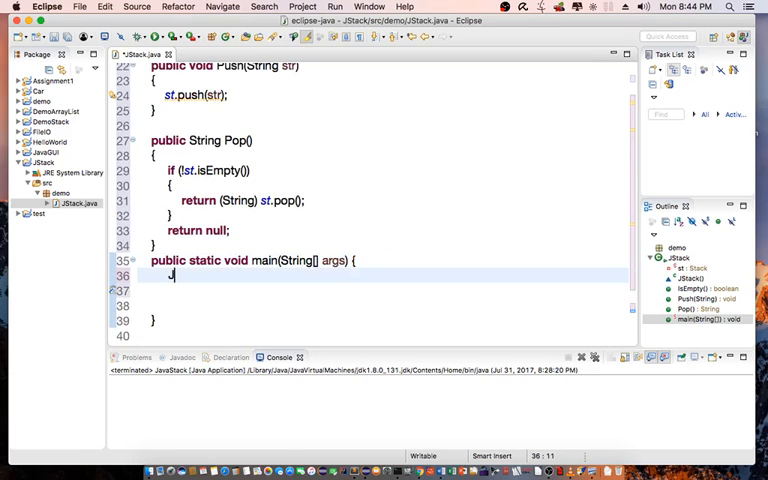
text(Stack)
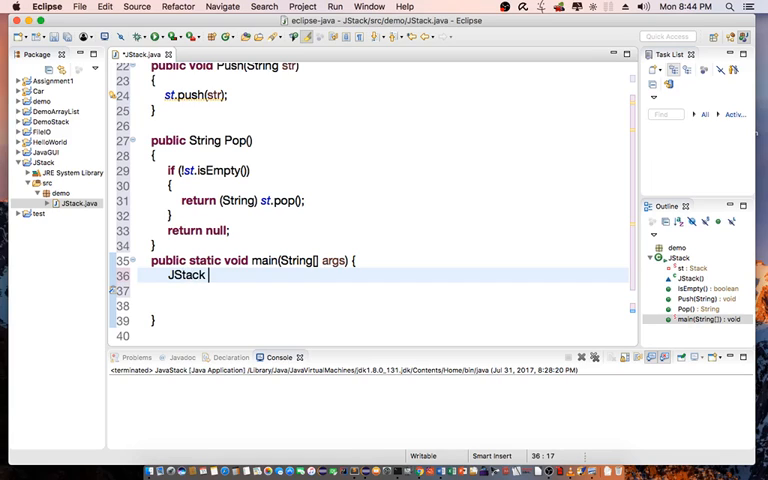
text(js = new)
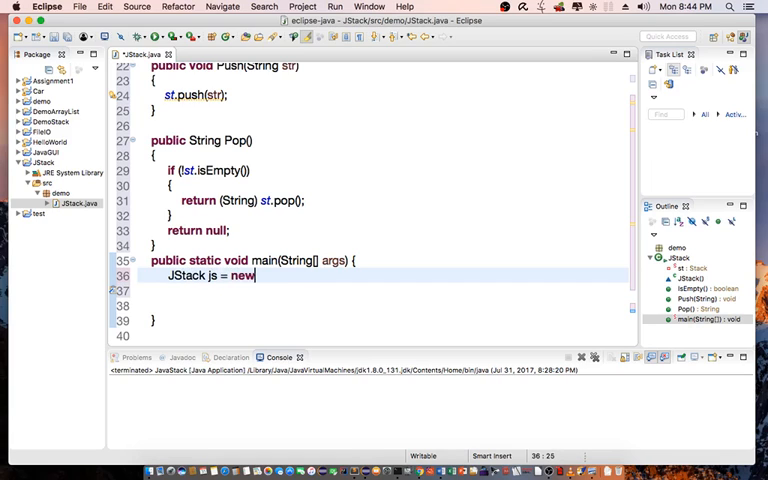
text(JStack)
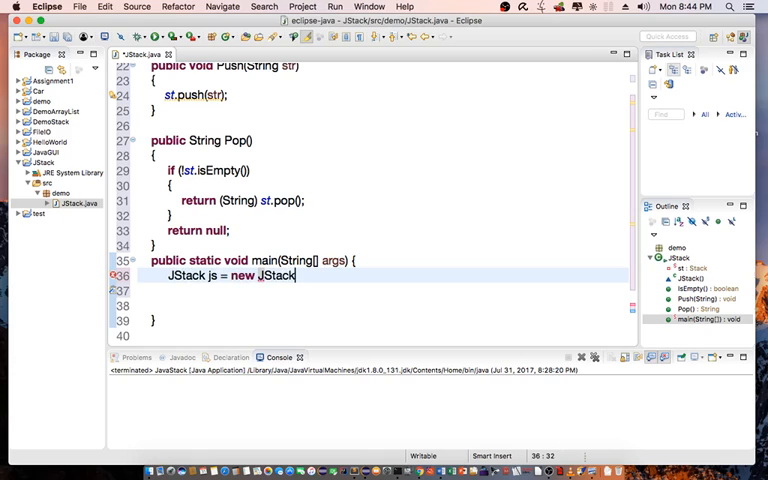
text(();)
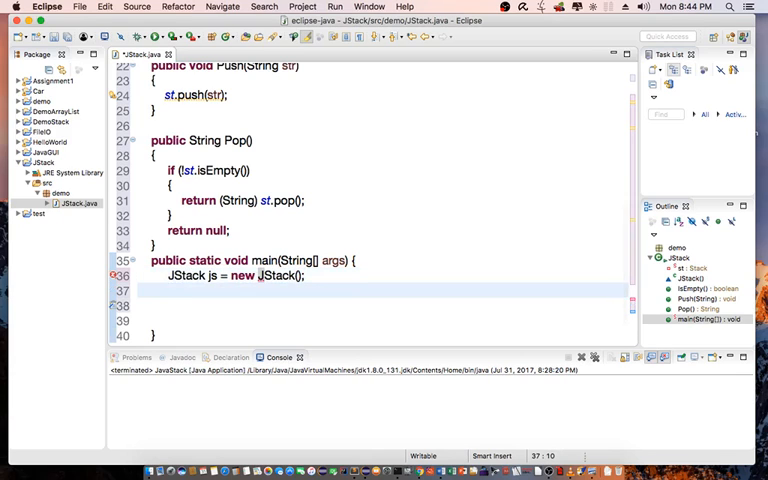
- Push "hello" and then "world" onto js with js.Push calls
text(js)
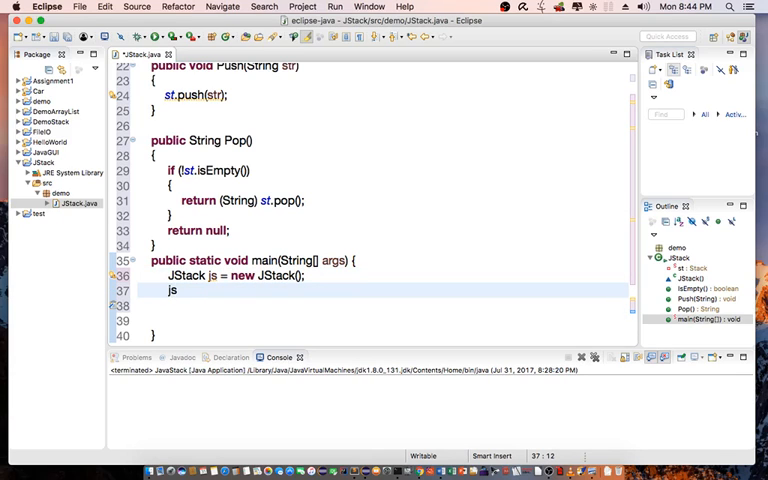
text(.Push("hello");)
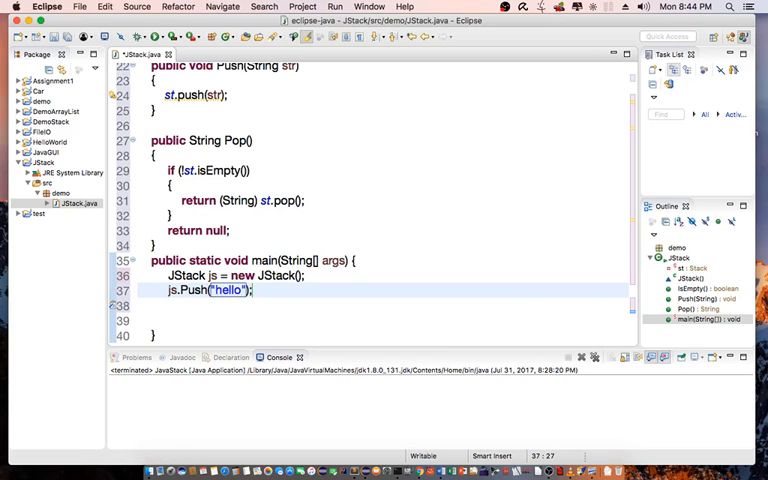
text(js.PU)
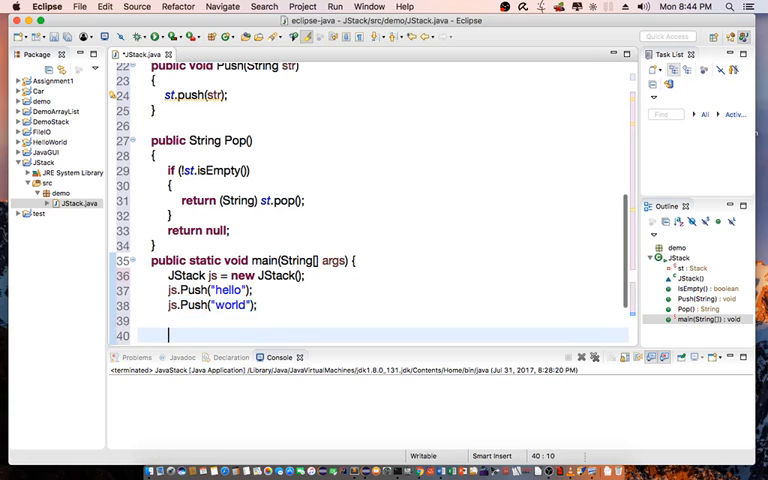
scroll(down, 3)
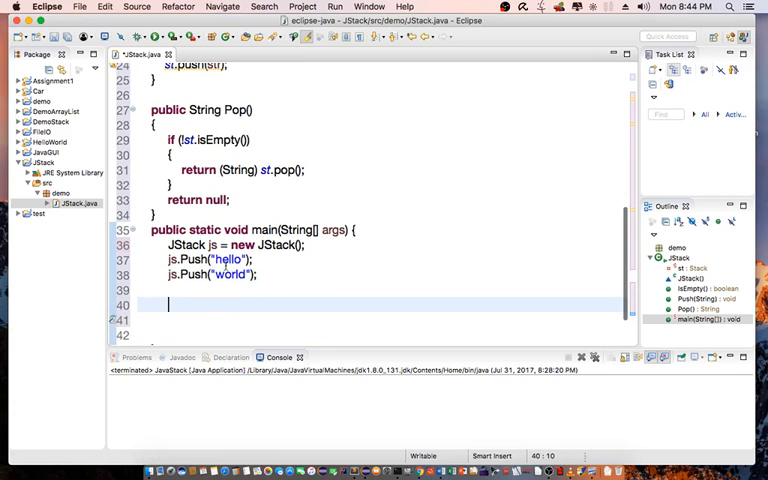
mouse_move(241, 289)
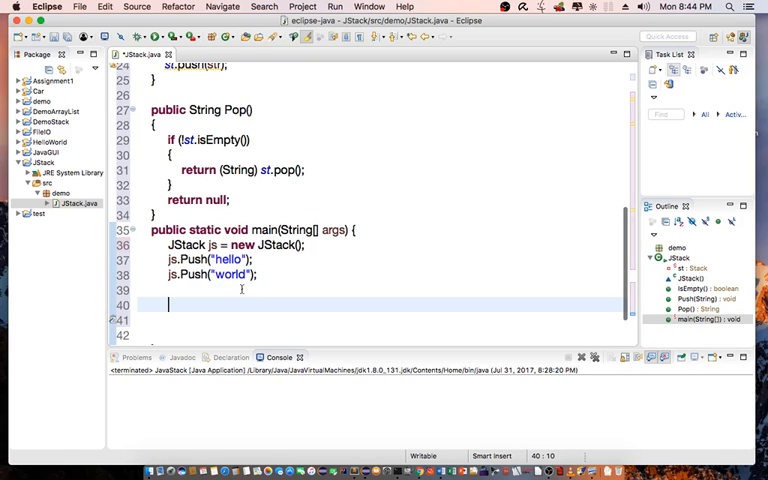
- Add while(!js.IsEmpty()) printing "value:" + js.Pop() with System.out.println
text(wh)
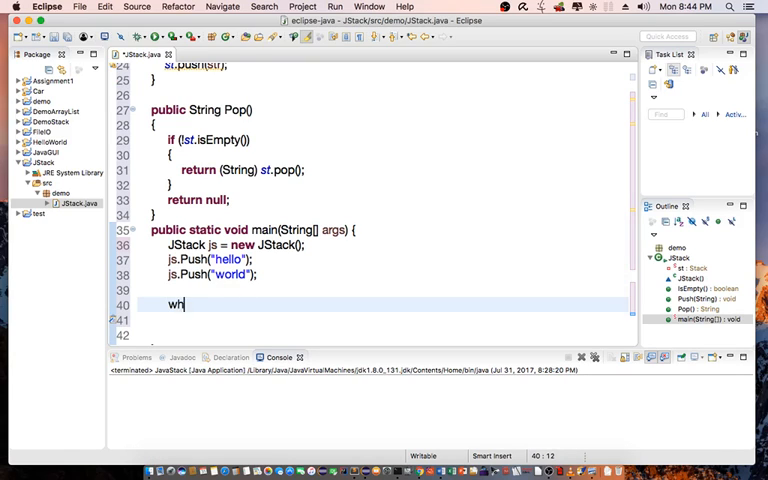
text(ile)
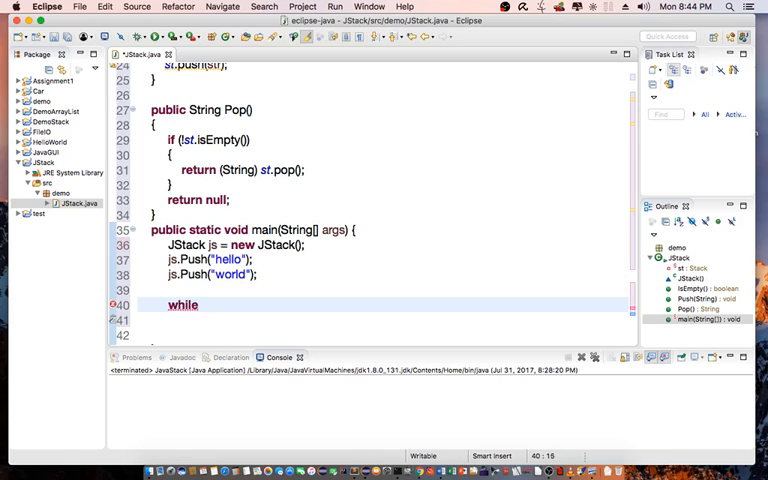
text((js.)
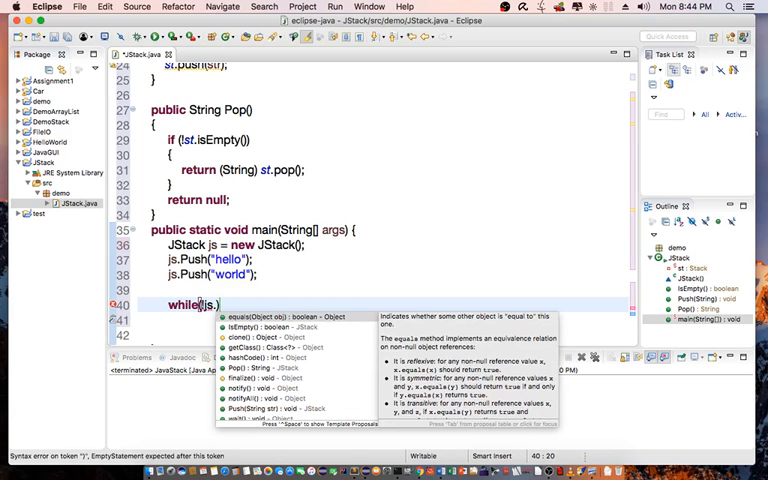
text(l)
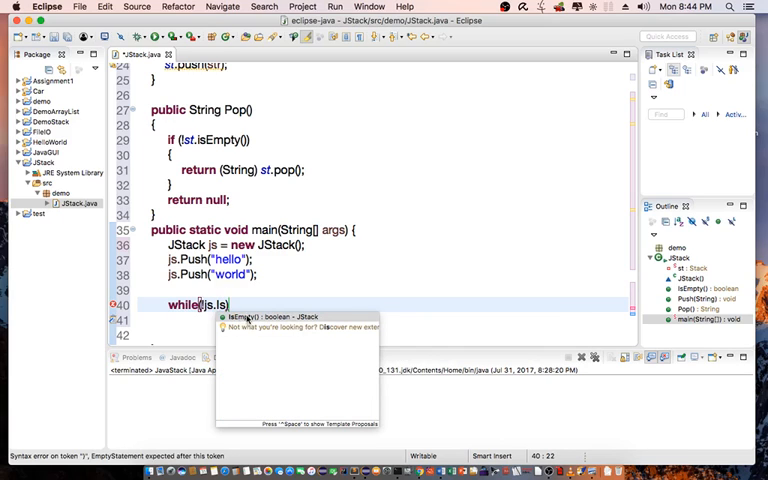
click(265, 317)
text({)
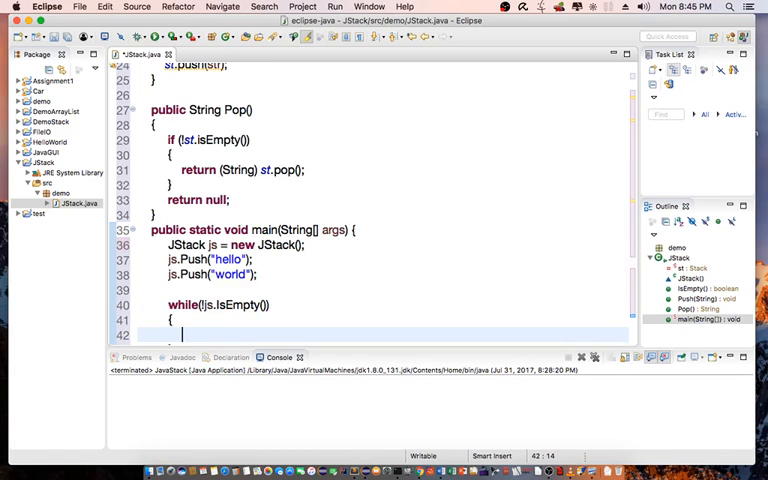
text(System.out.)
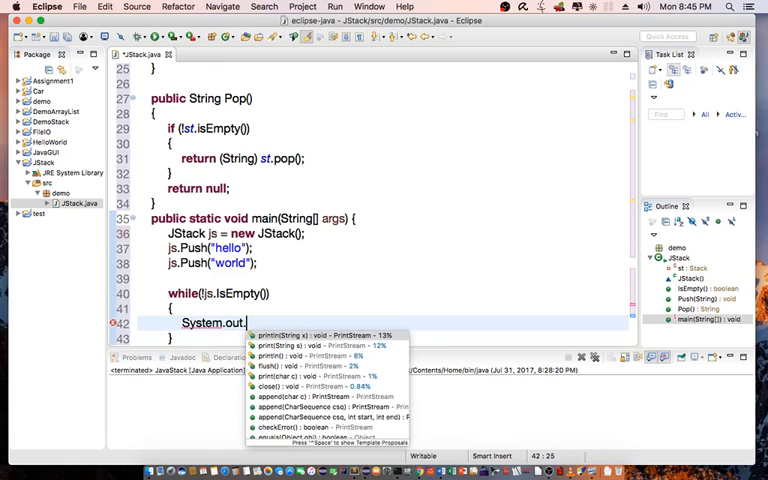
text(println("");)
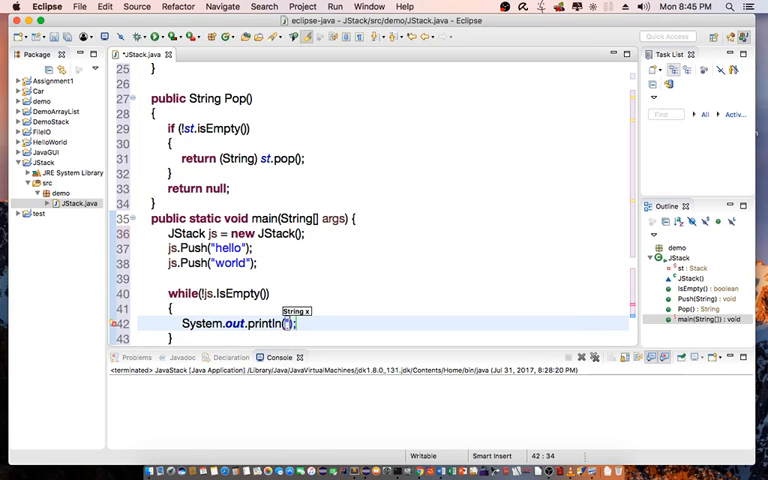
text("value:" +)
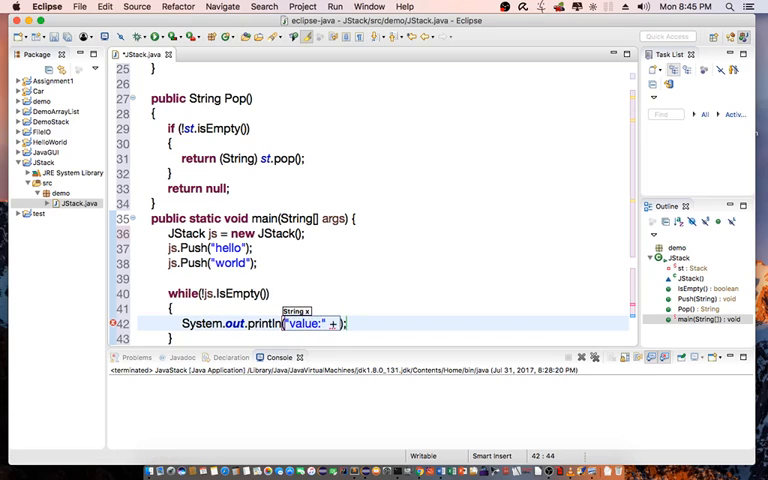
text(js.Pop()
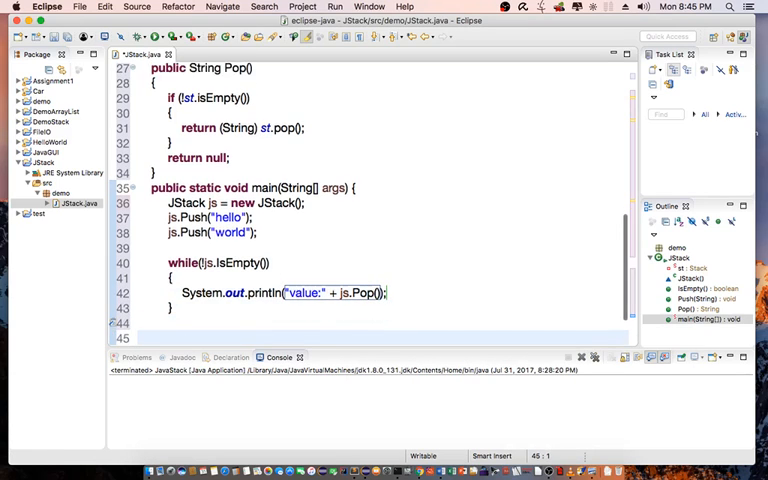
- Run JStack from the toolbar so the console shows value:world, then value:hello
scroll(down, 3)
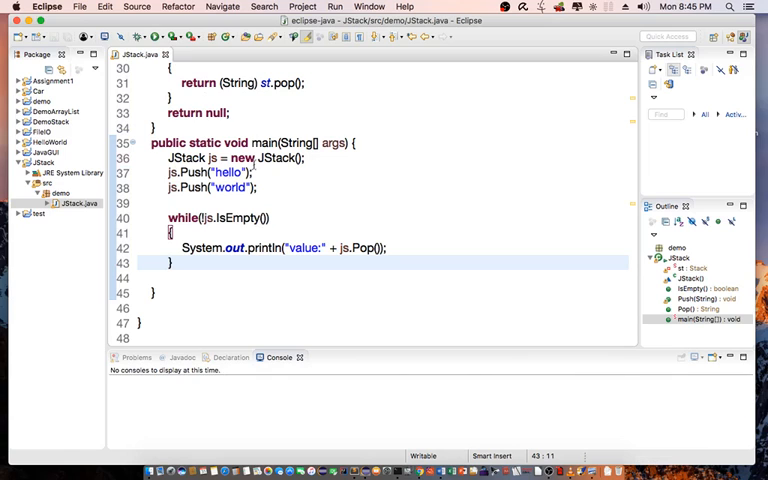
click(335, 7)
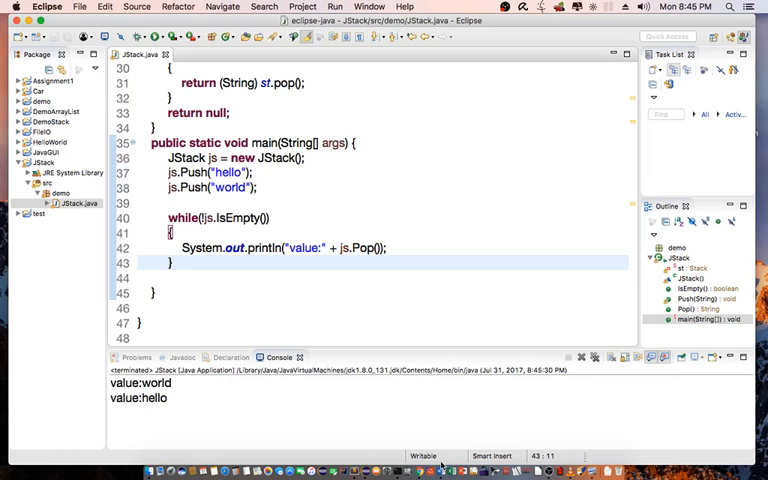
mouse_move(399, 470)
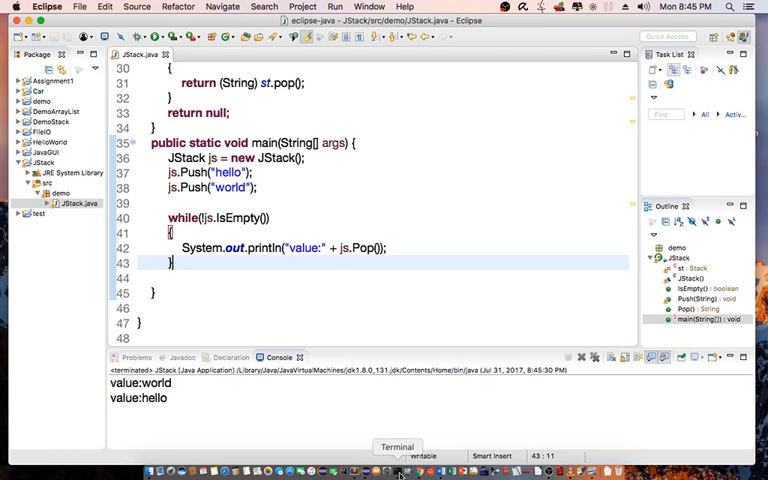
- Open Terminal, list the workspace with ls -ltr, and cd into JStack's bin folder
click(398, 446)
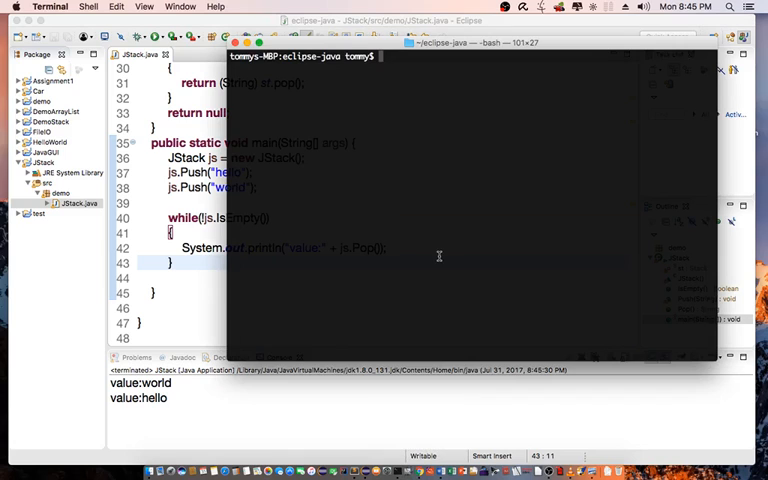
text(ls -ltr)
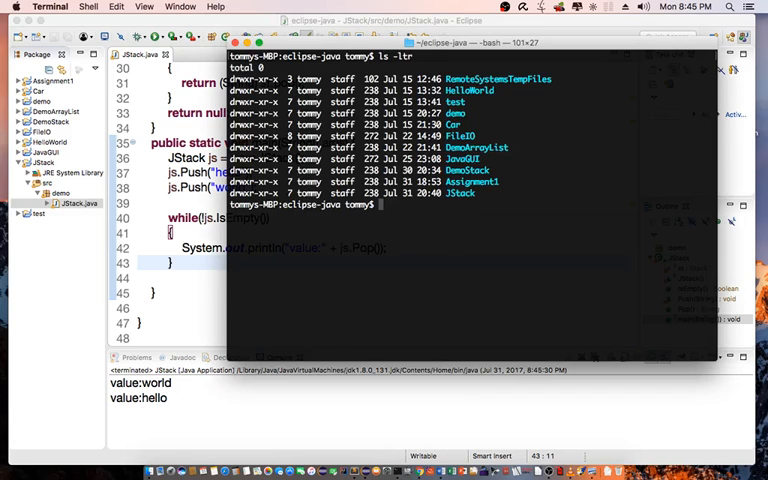
text(cd JStack)
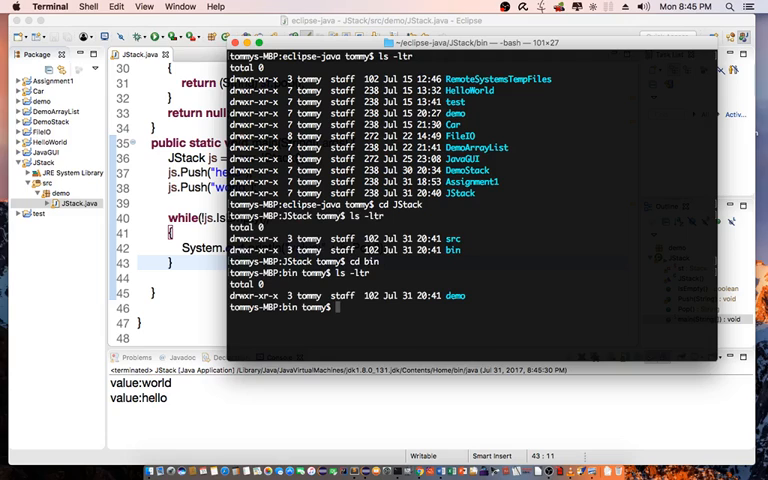
text(cd de)
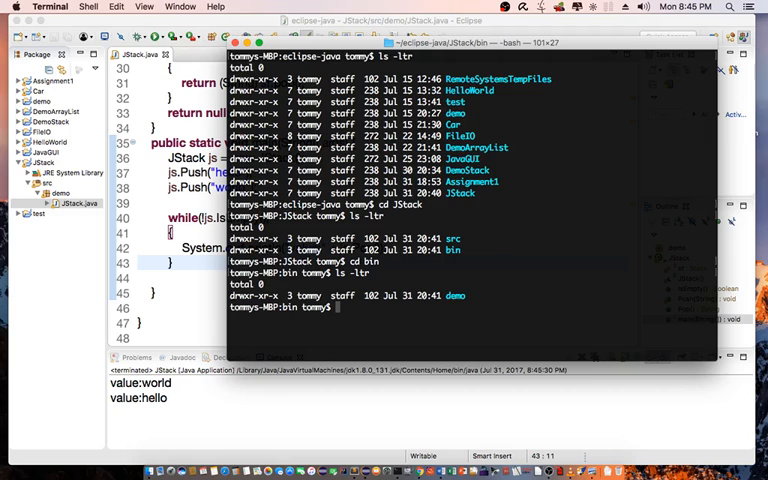
- Type the command java -cp . demo.JStack to launch the compiled program
text(java)
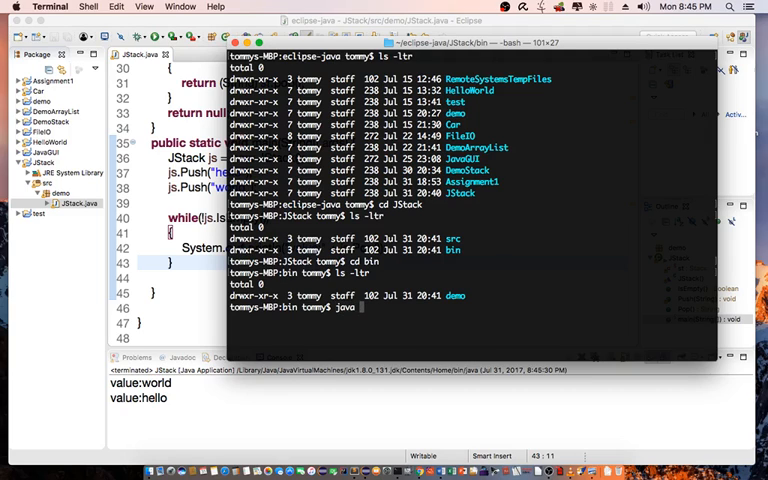
text(-cp)
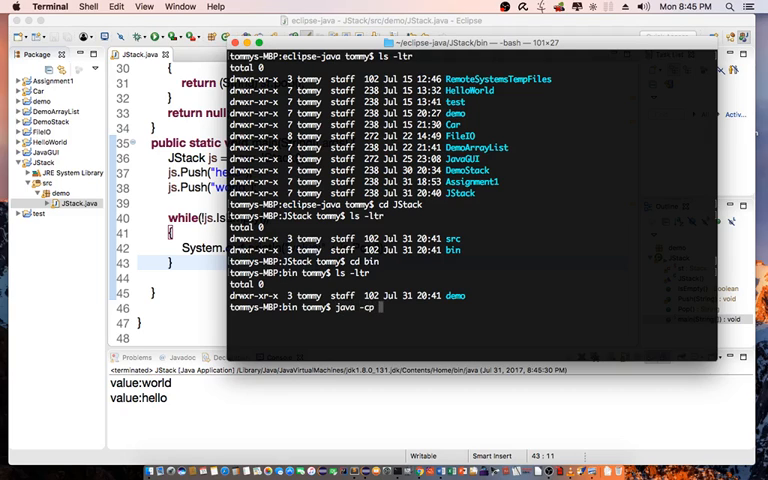
text(.)
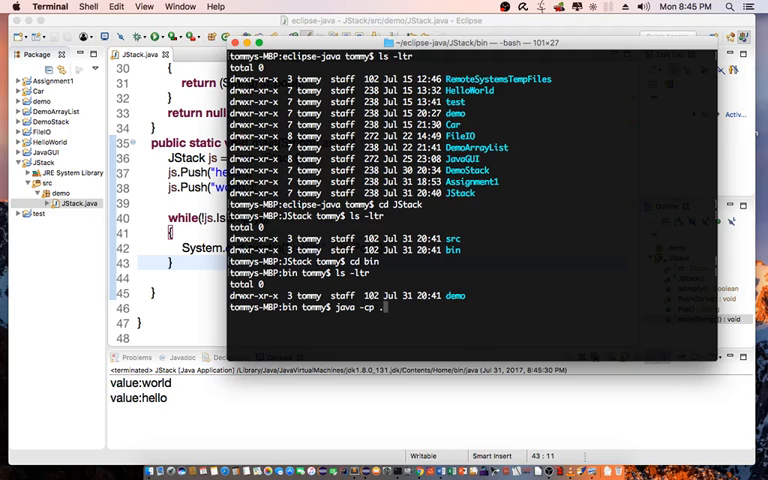
text(demo.)
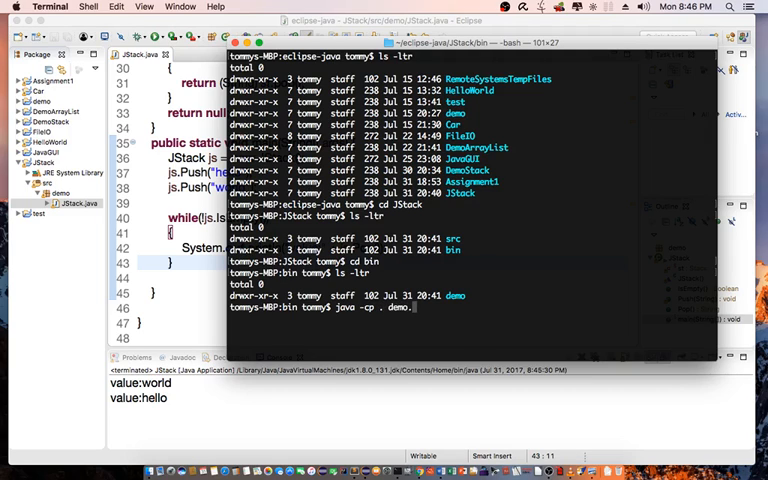
text(JStac)
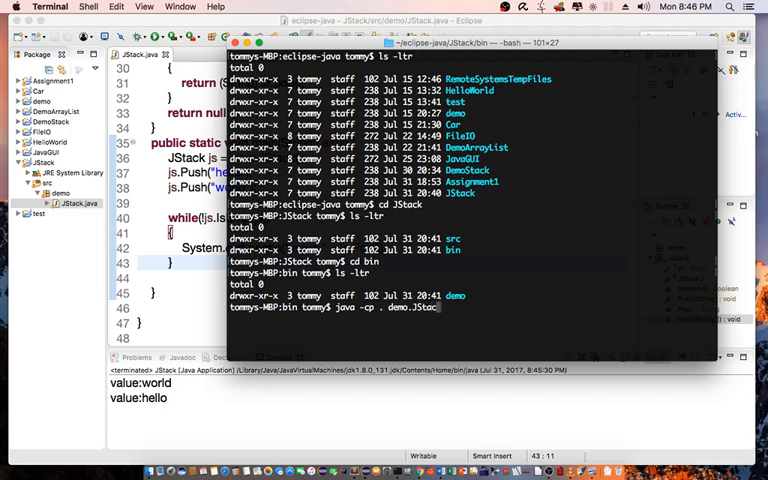
- Run 'java -cp . demo.JStack' in Terminal, printing value:world then value:hello
key(Return)
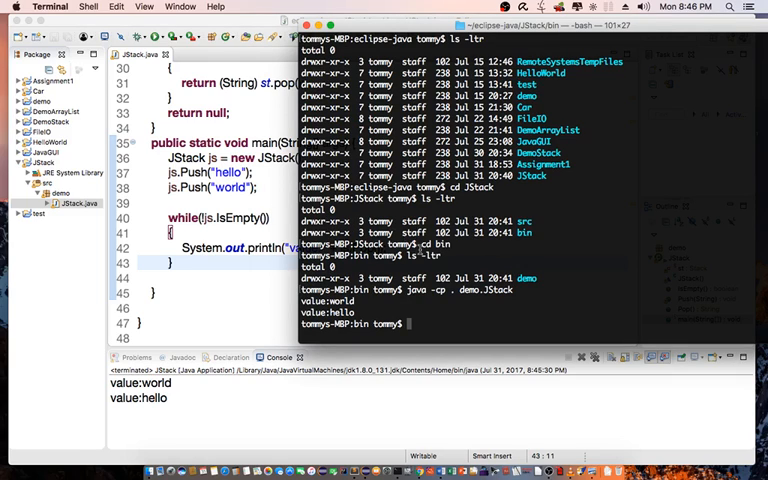
mouse_move(417, 248)
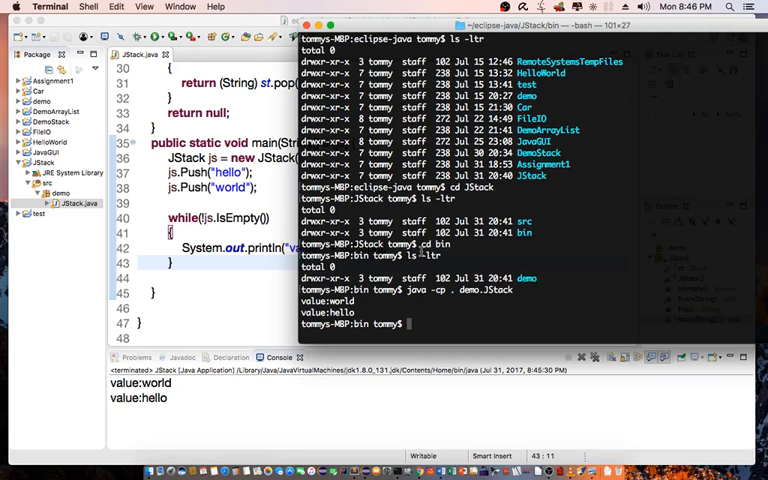